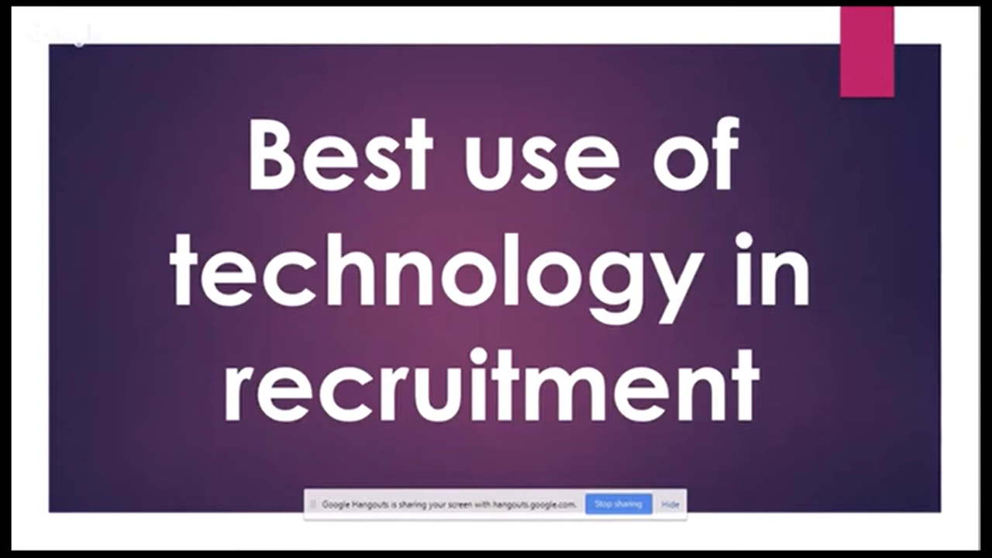
Leave the slide show and bring up the window switcher with Alt+Tab
key(alt+tab)
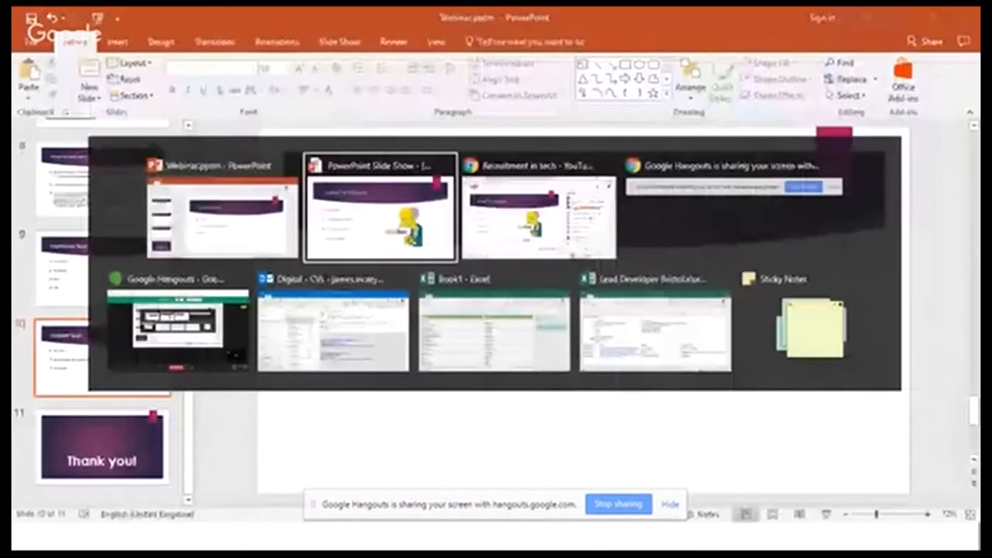
Switch to Chrome and bring up the gamedevmap South West company listing
click(492, 328)
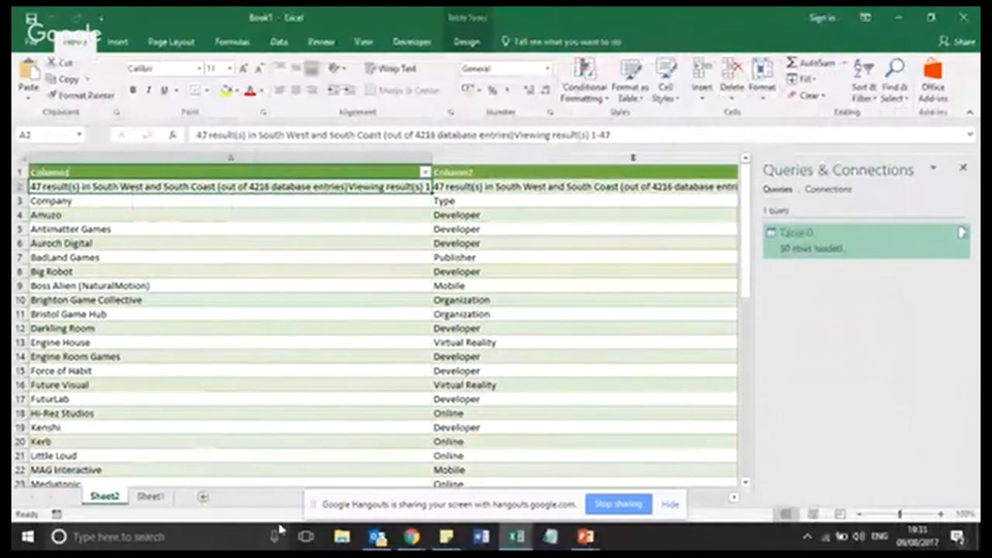
click(411, 536)
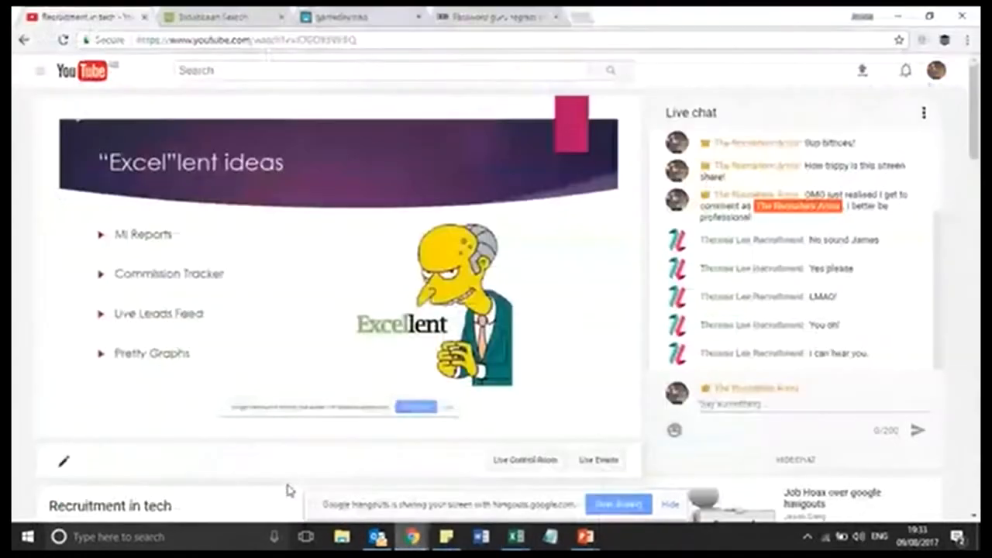
click(354, 15)
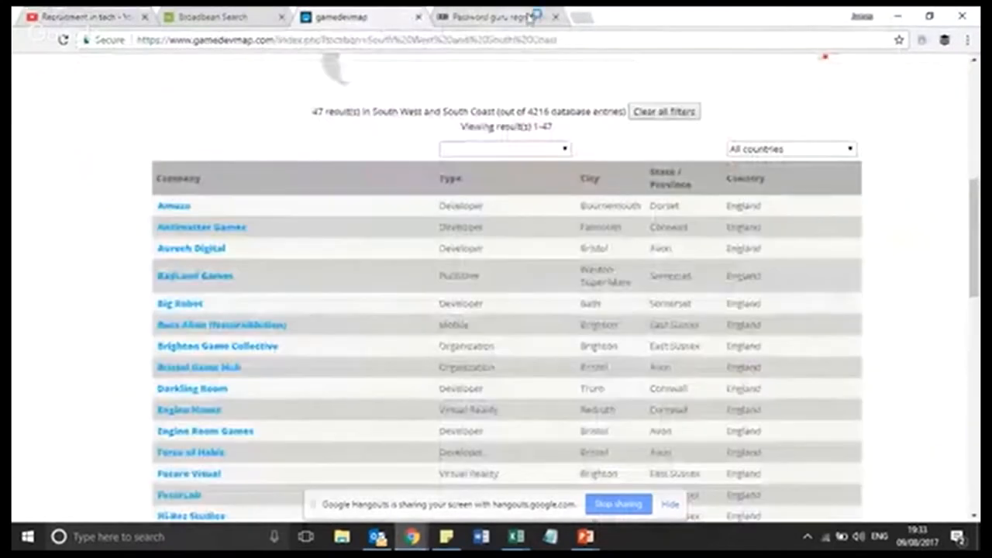
Scroll through the 47-result company table and back to the top
scroll(up, 3)
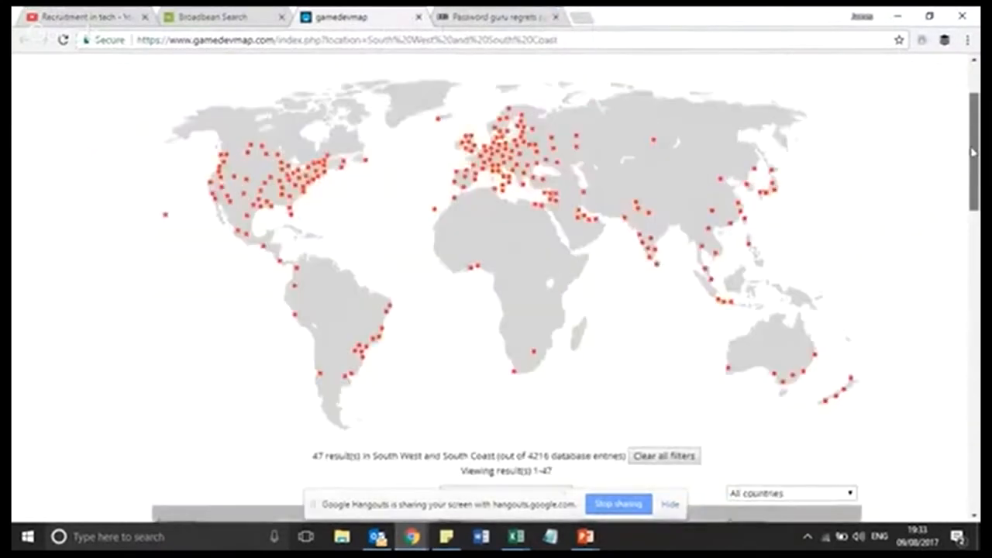
scroll(down, 3)
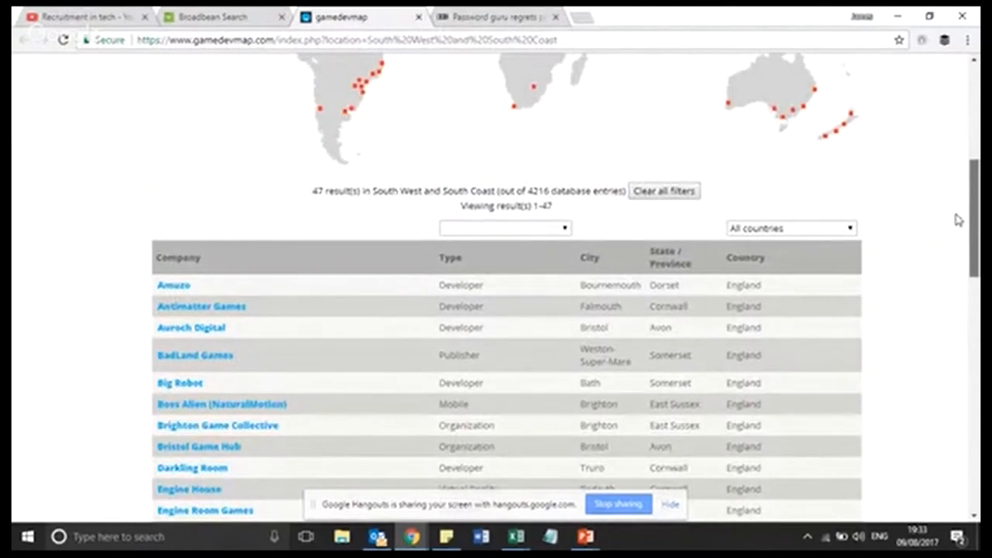
scroll(down, 3)
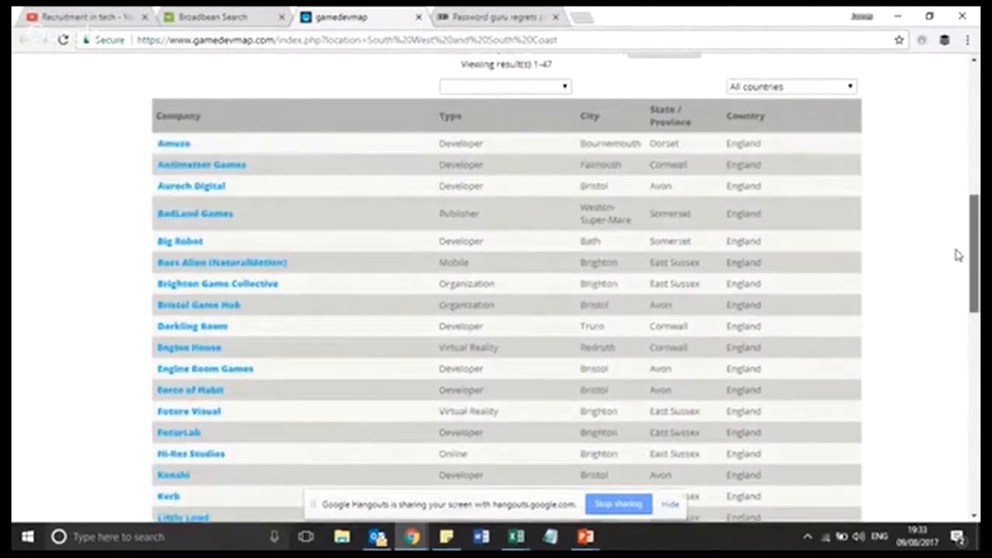
scroll(down, 3)
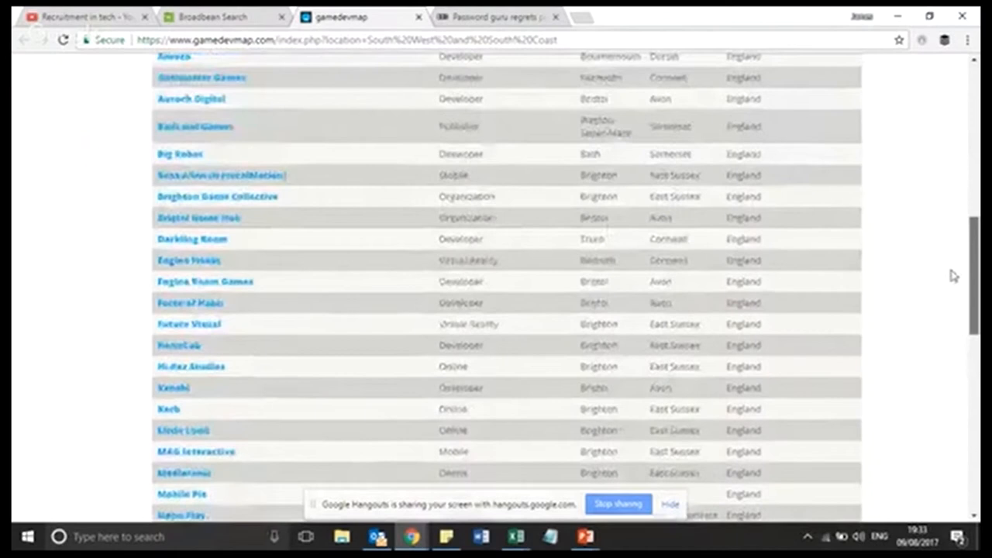
scroll(up, 3)
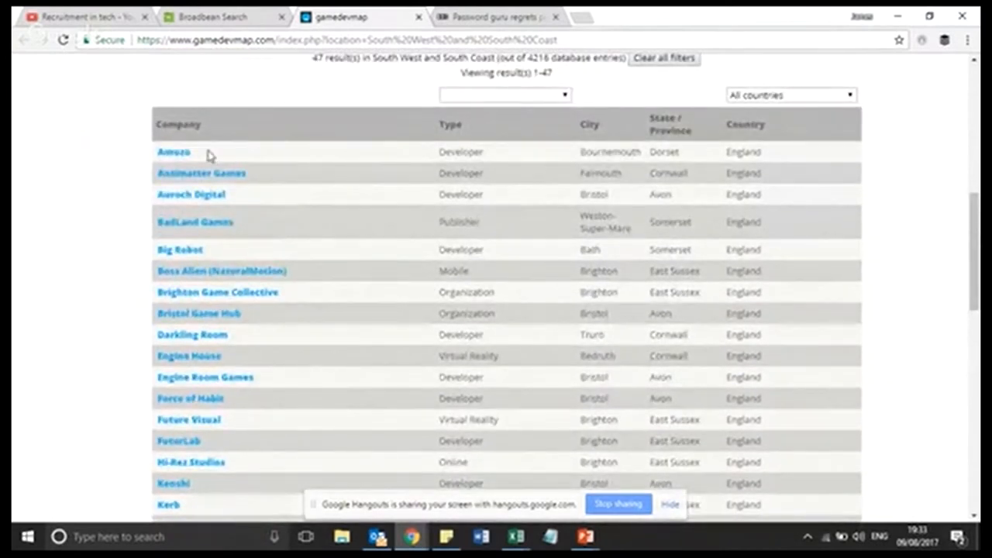
mouse_move(598, 154)
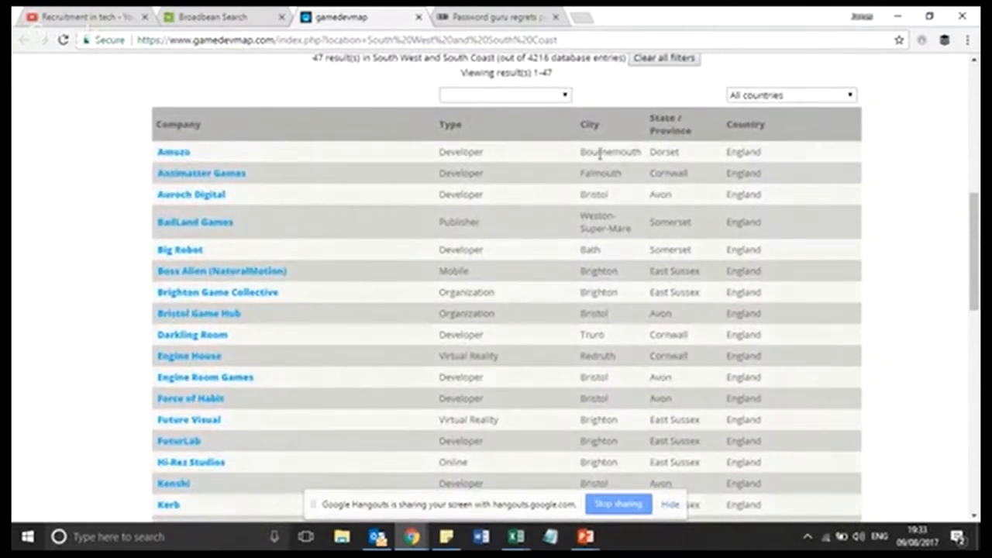
mouse_move(682, 146)
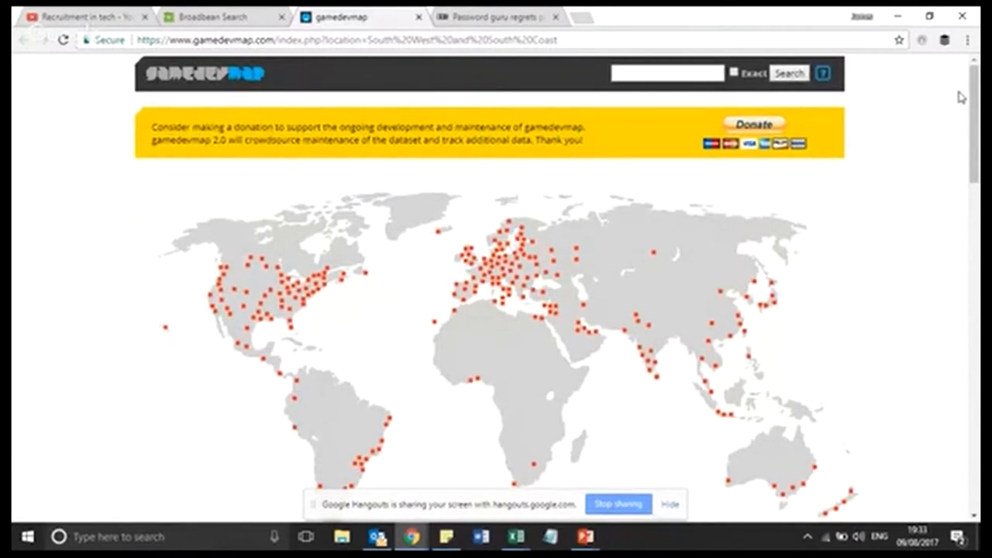
mouse_move(530, 535)
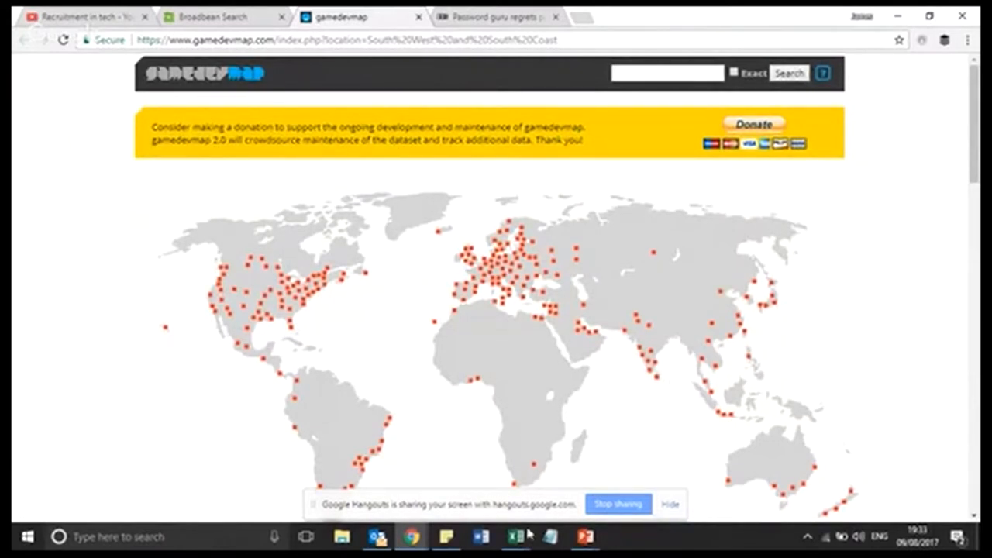
Show the empty Sheet1 in Excel, then grab the gamedevmap URL from Chrome's address bar
click(515, 536)
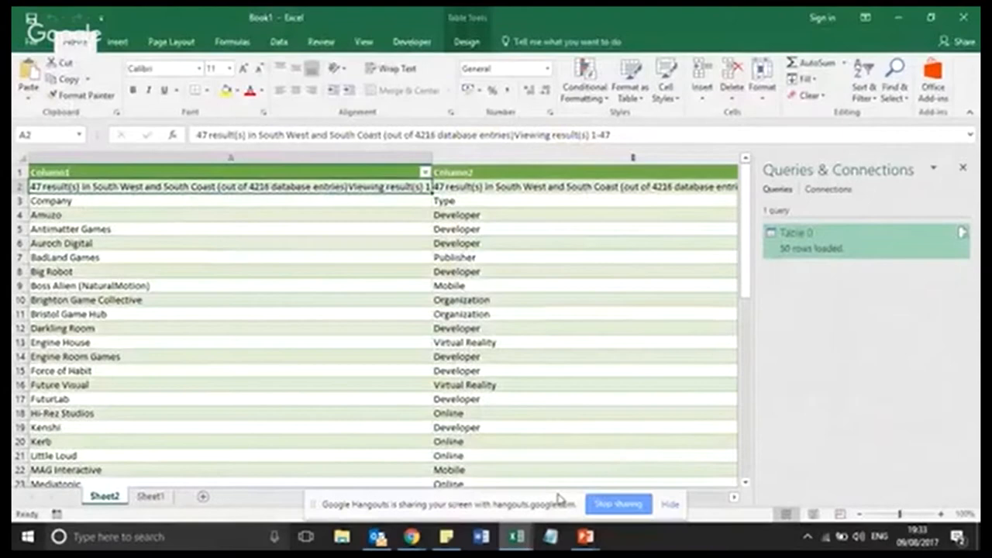
click(149, 496)
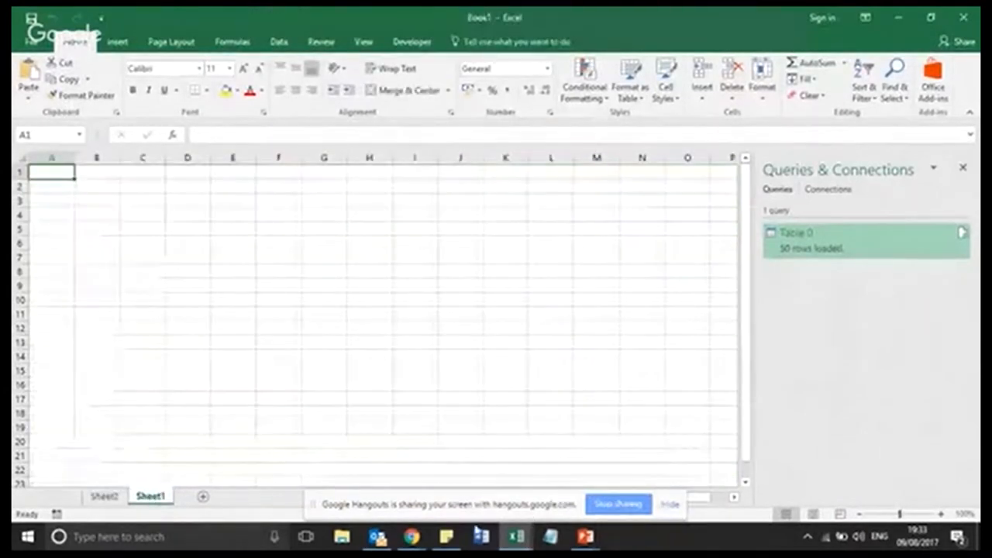
mouse_move(412, 537)
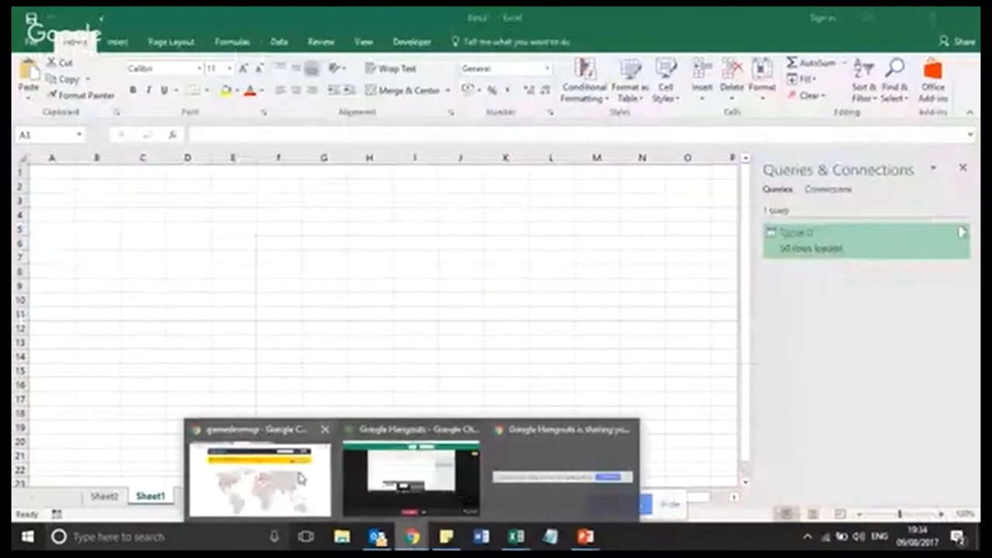
click(259, 478)
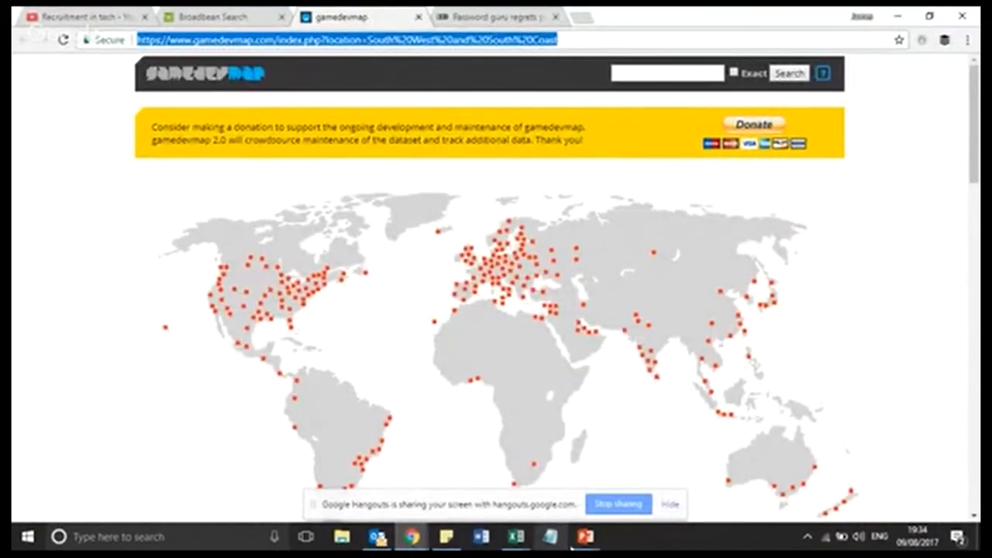
click(515, 536)
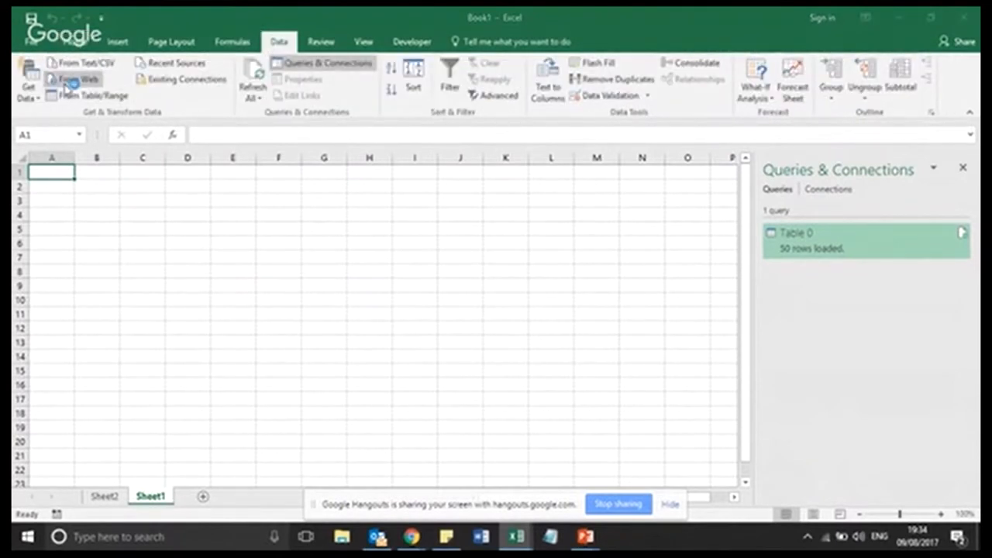
Import the gamedevmap page From Web and load its Table 0 company listing into the workbook
click(73, 77)
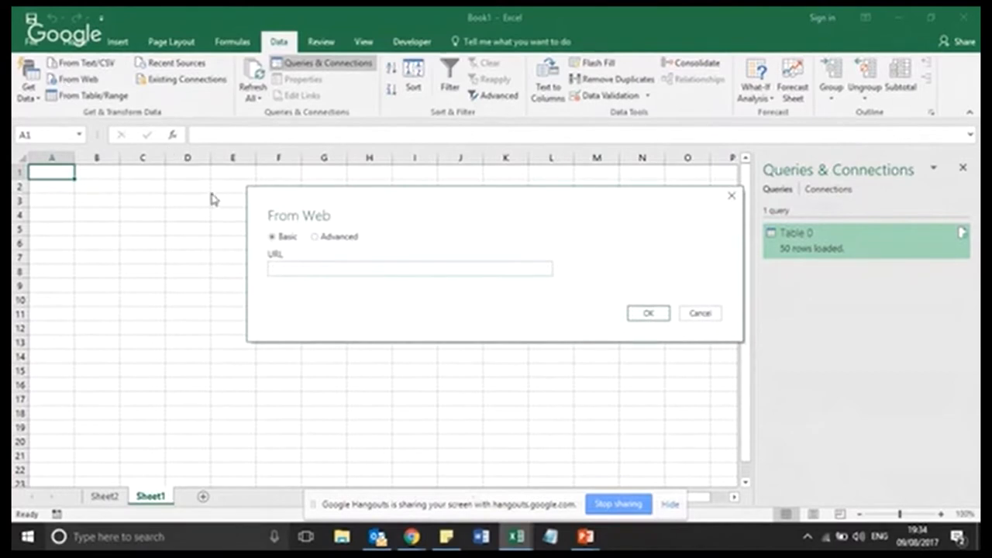
mouse_move(301, 263)
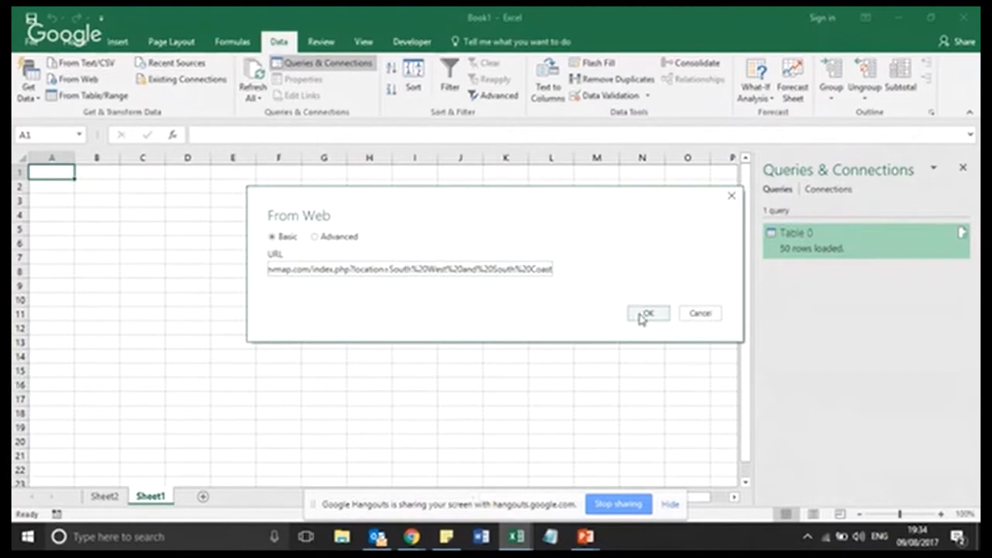
click(647, 313)
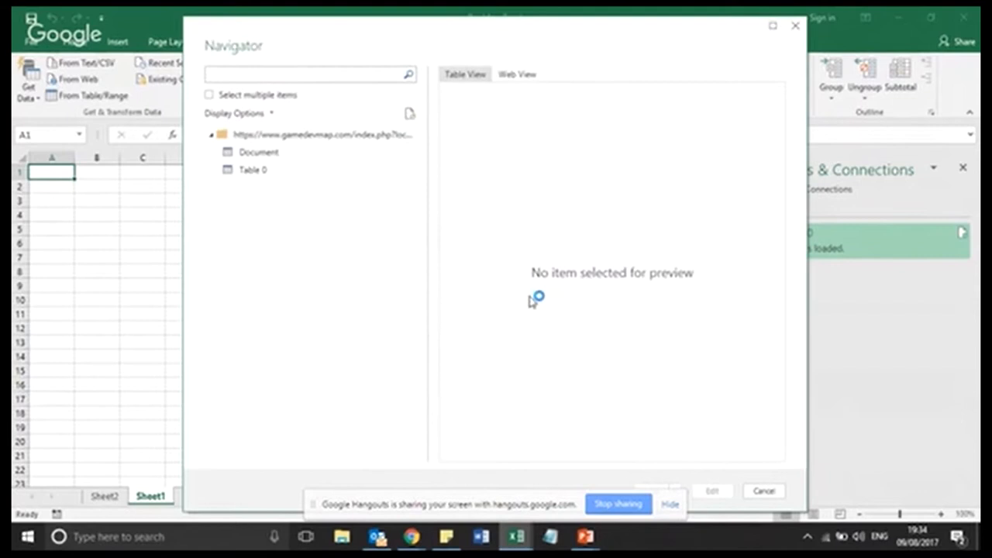
click(259, 152)
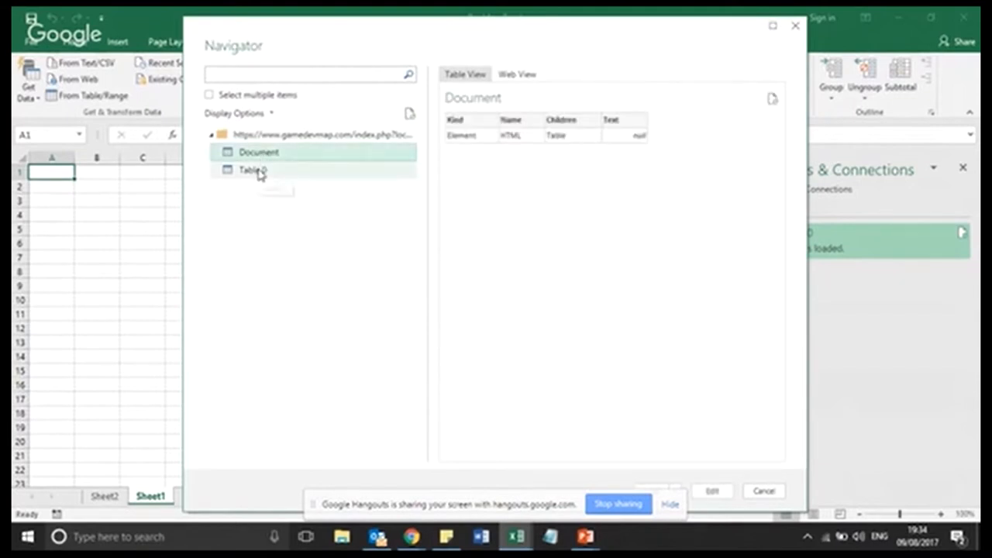
click(255, 169)
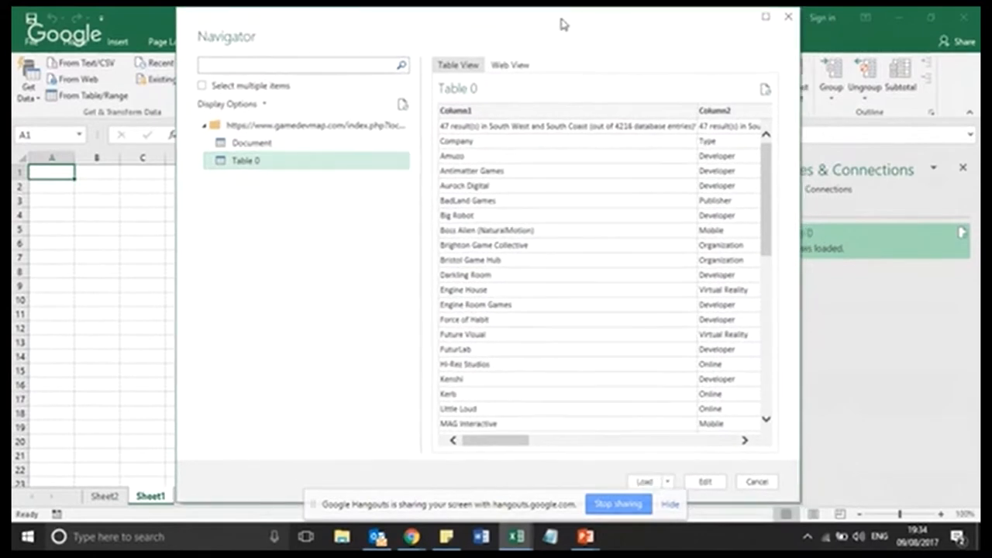
click(641, 480)
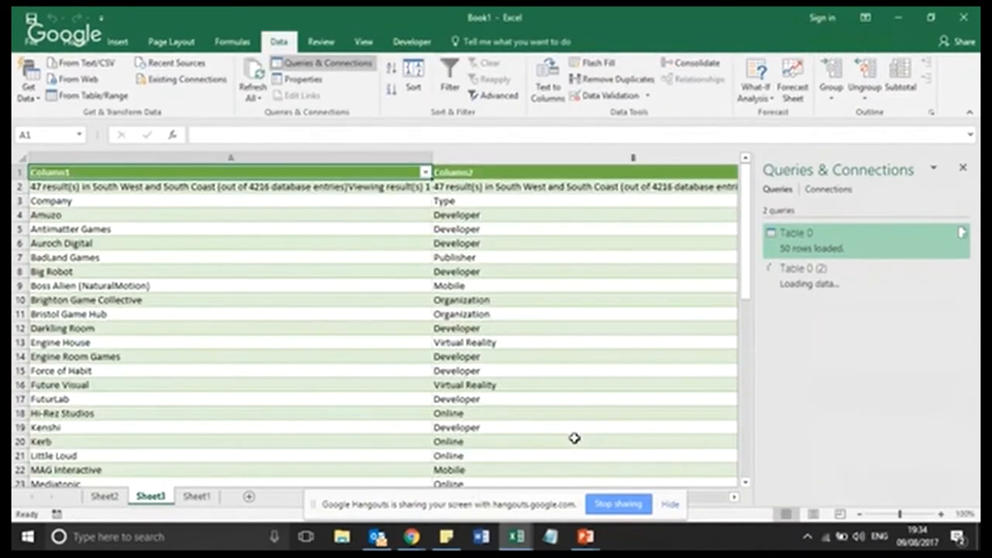
Review the imported South West and South Coast company table on Sheet3
click(806, 267)
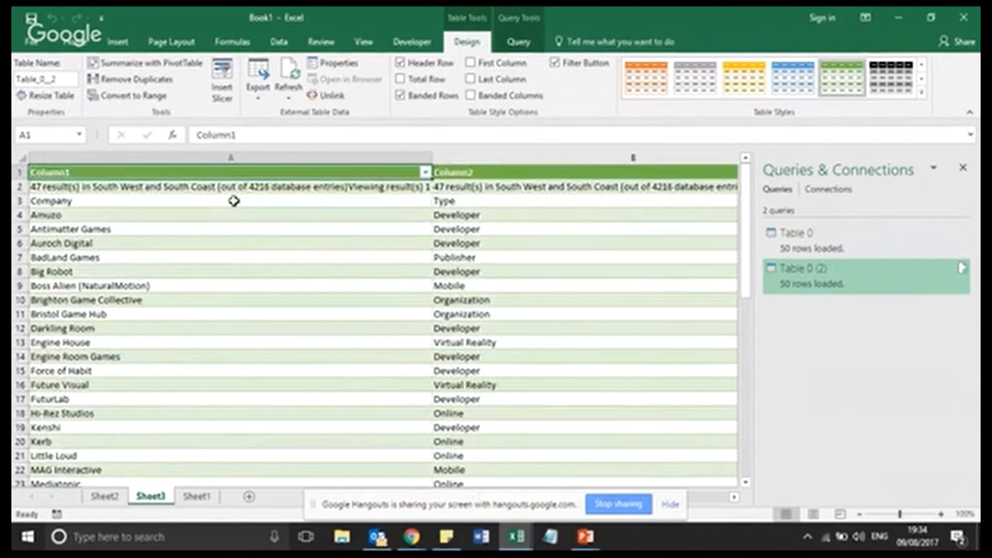
click(50, 200)
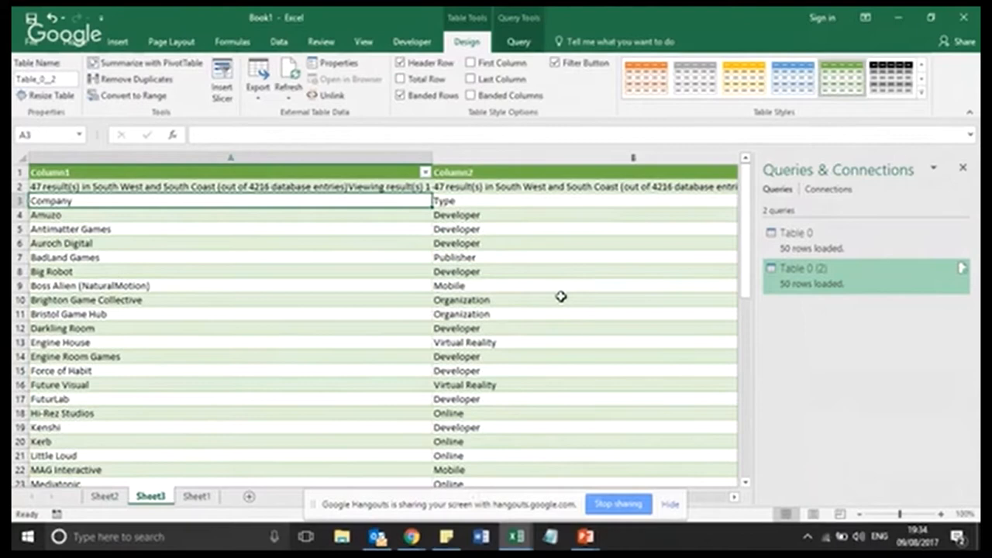
mouse_move(411, 536)
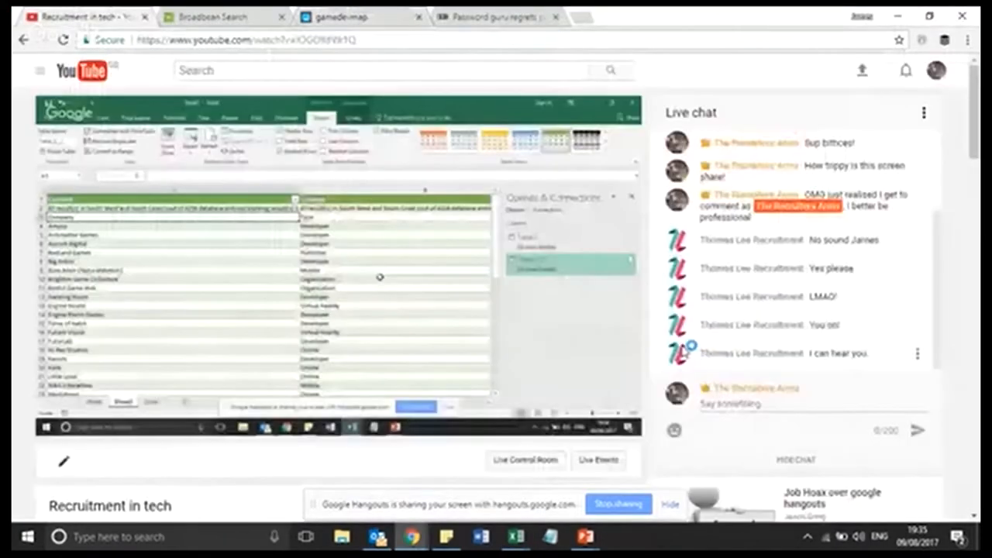
mouse_move(412, 536)
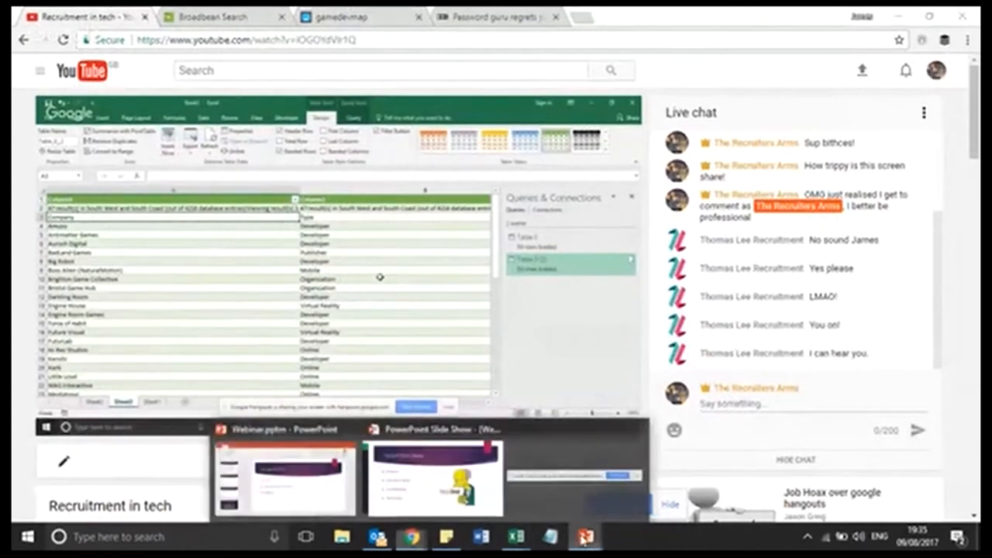
Check the YouTube live stream, then move on toward the Outlook Digital - CVs mailbox
click(378, 536)
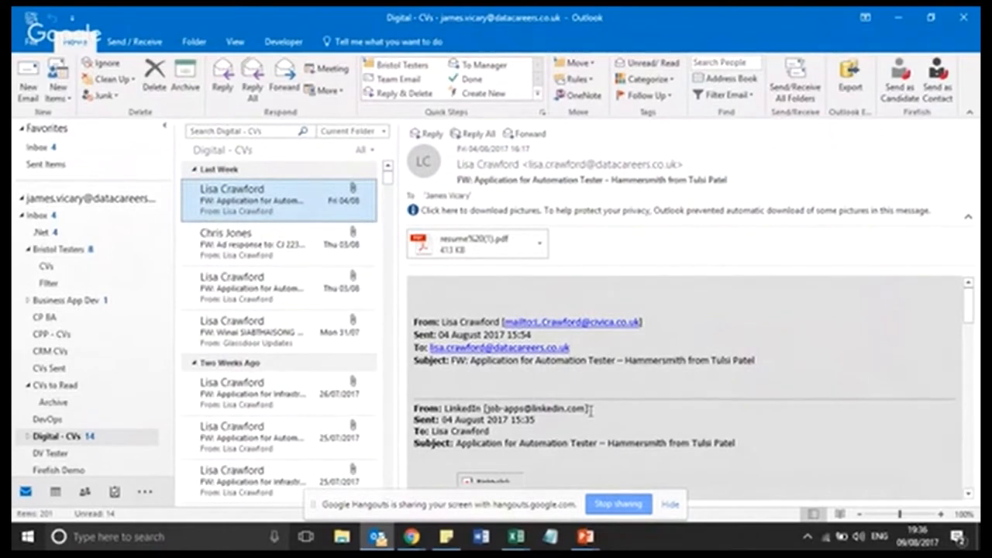
mouse_move(487, 210)
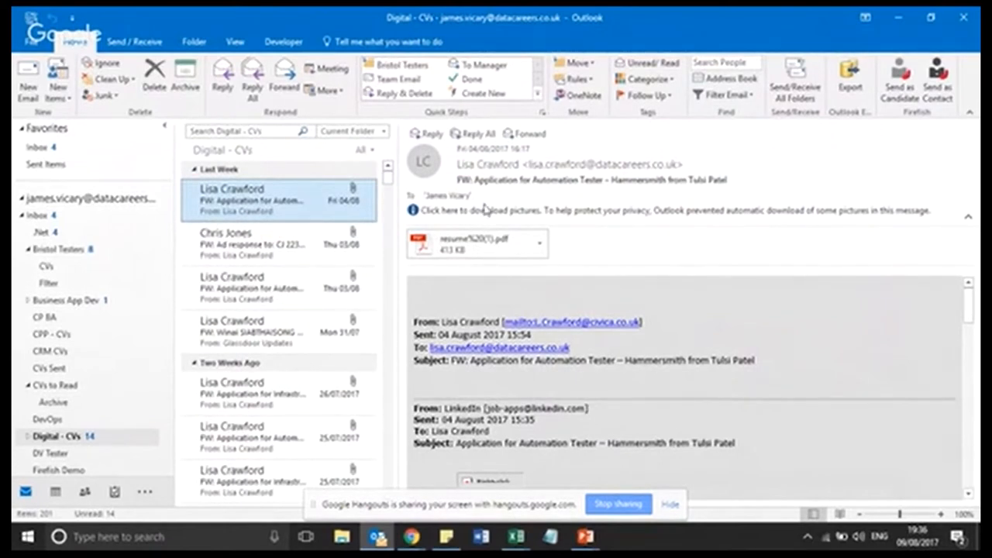
mouse_move(287, 200)
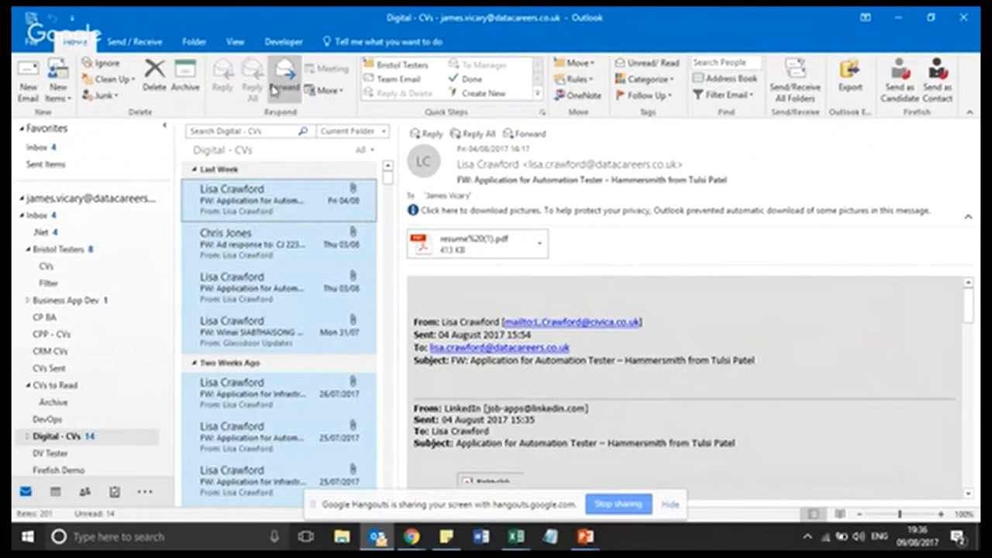
mouse_move(260, 289)
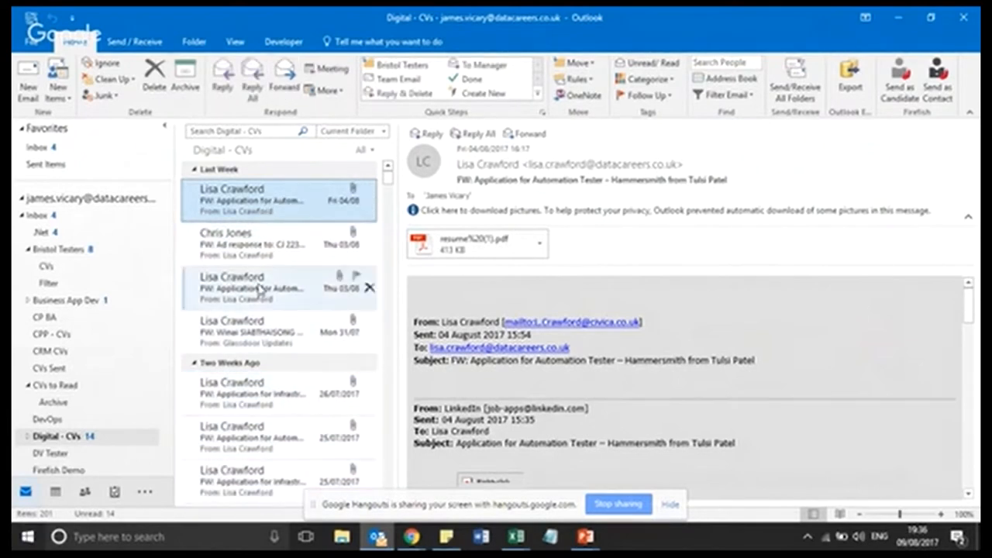
Show the Developer macro list with the Digital - CVs messages selected
click(272, 199)
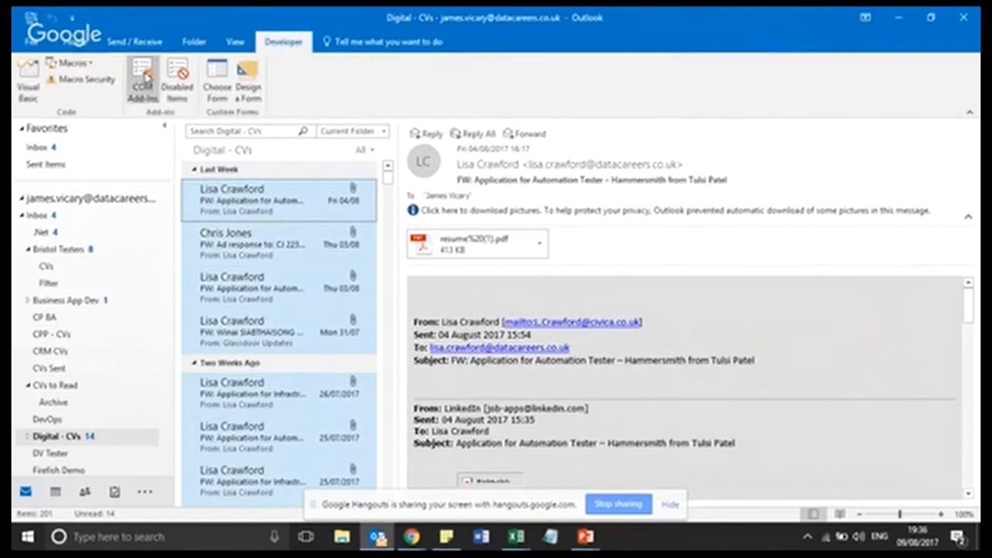
click(70, 62)
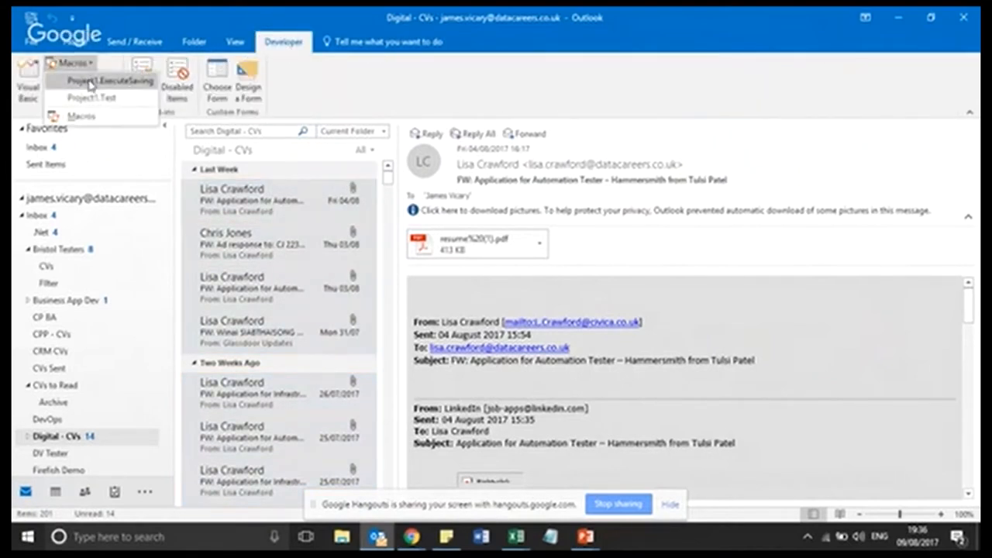
Run Project1.ExecuteSaving with the AAA folder under Documents as the save destination
click(109, 81)
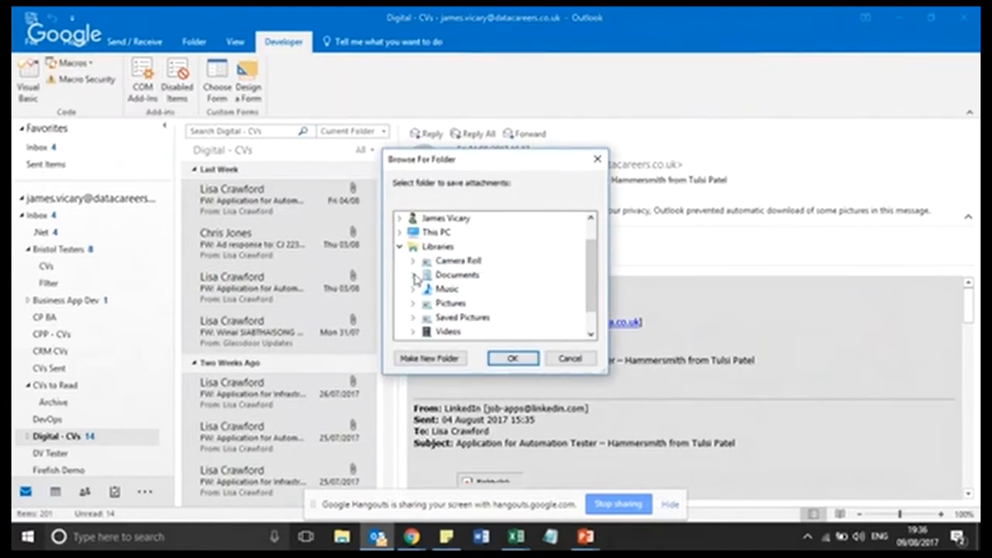
click(413, 275)
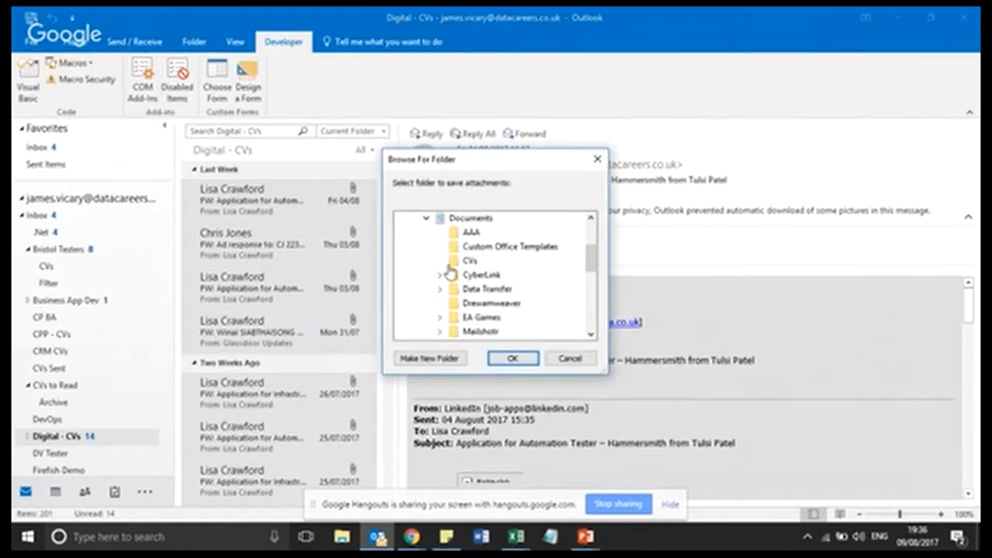
click(471, 233)
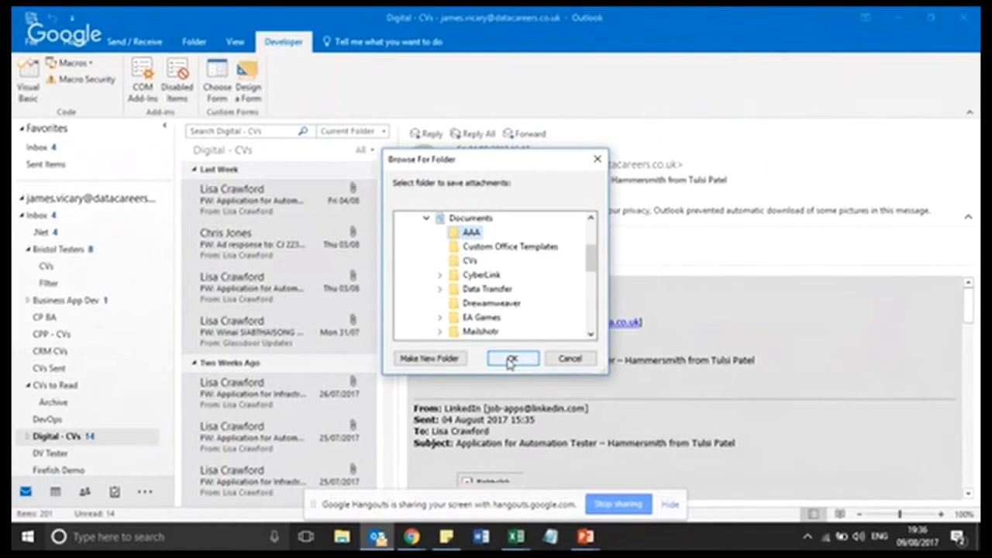
click(511, 358)
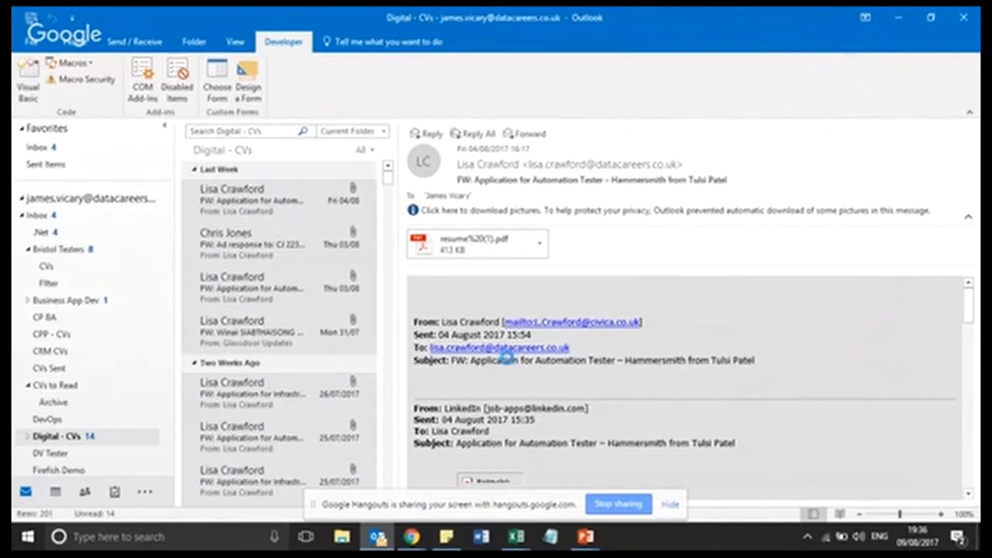
click(74, 40)
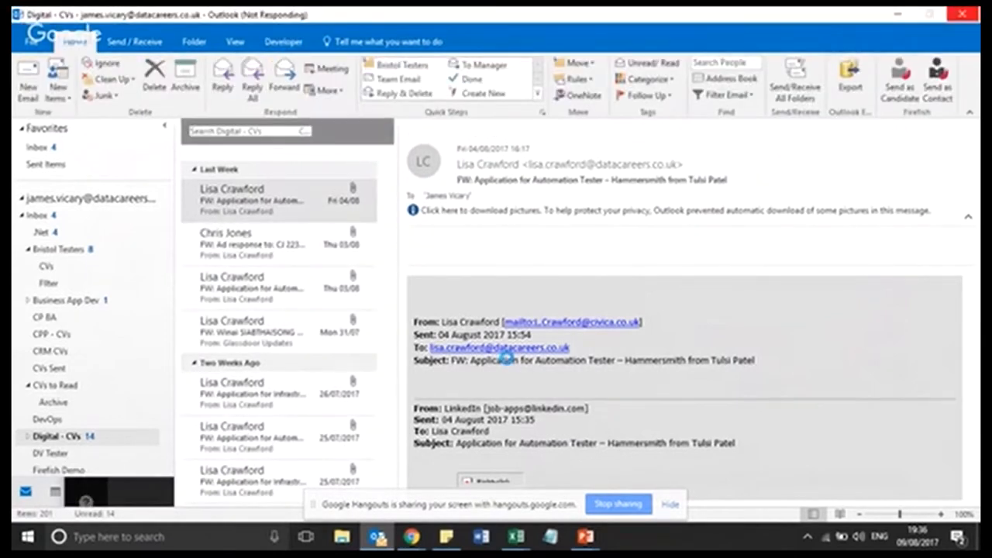
Watch the AAA folder fill with saved CV attachments in File Explorer, then return to Outlook
click(340, 536)
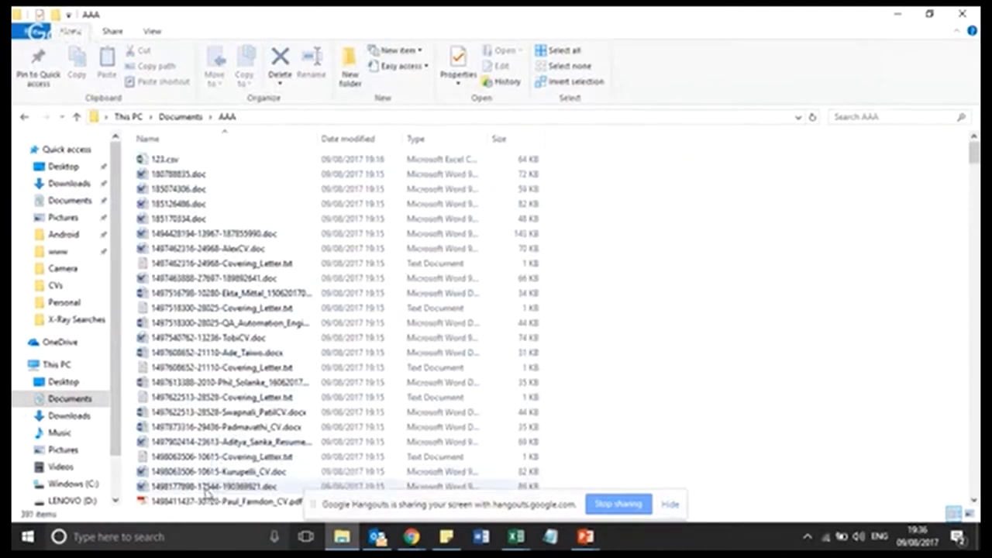
click(217, 204)
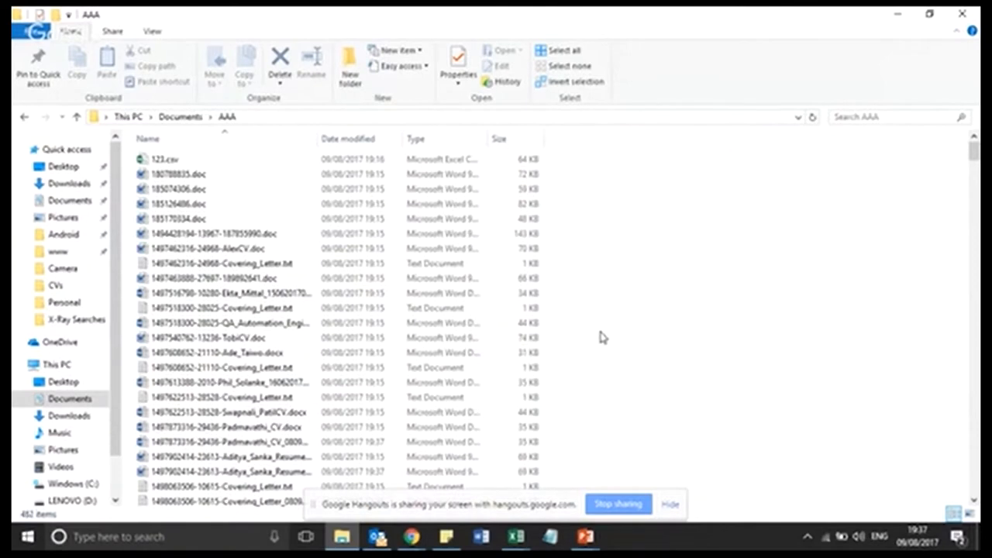
click(375, 536)
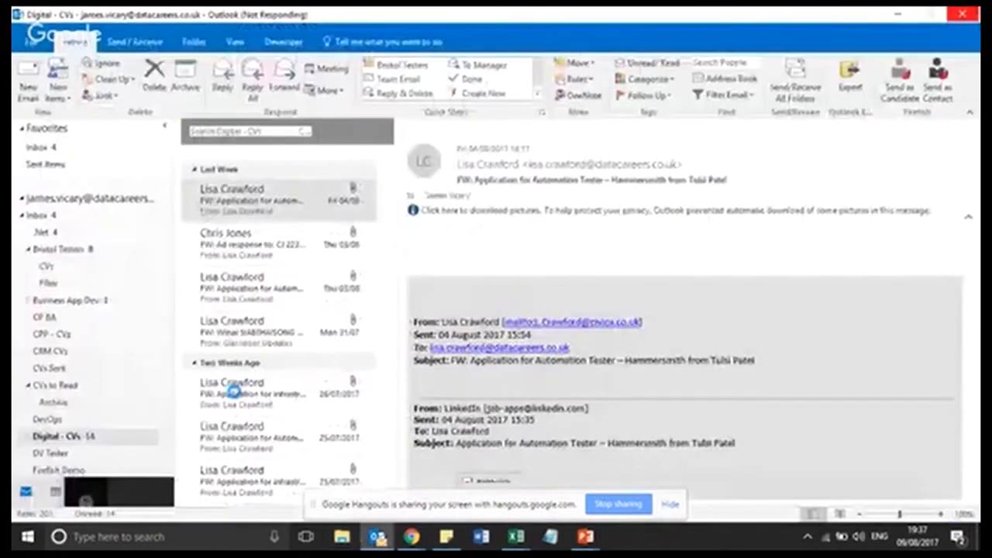
click(586, 536)
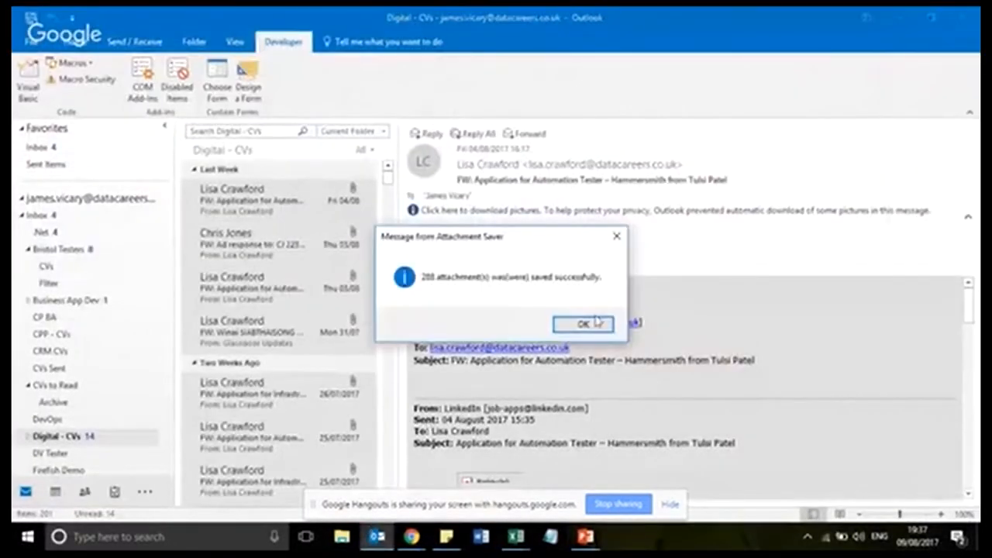
click(583, 324)
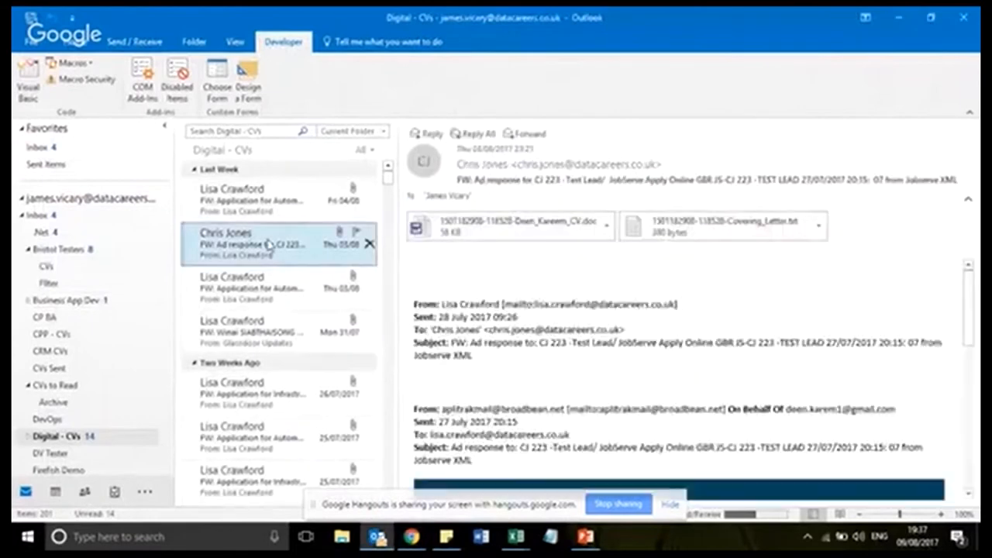
click(251, 198)
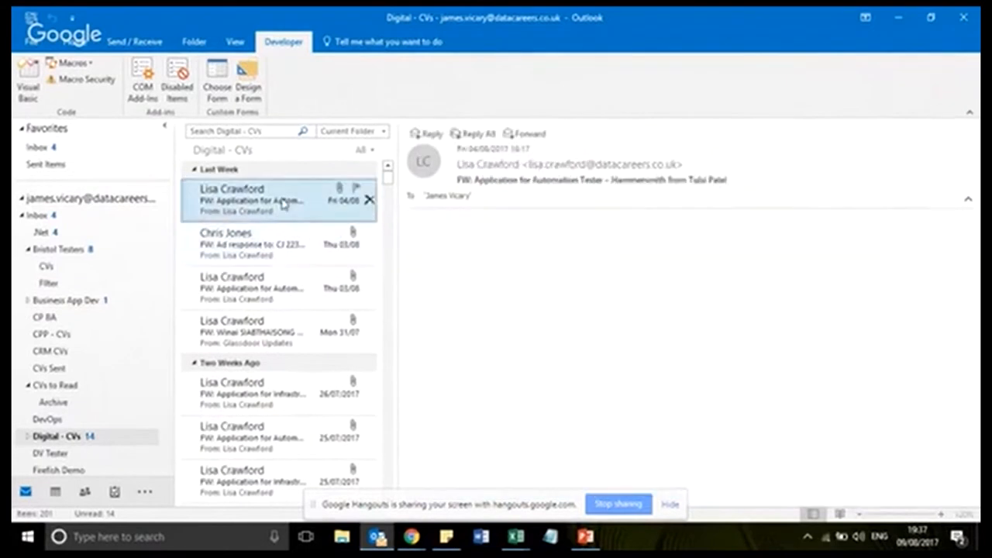
click(278, 199)
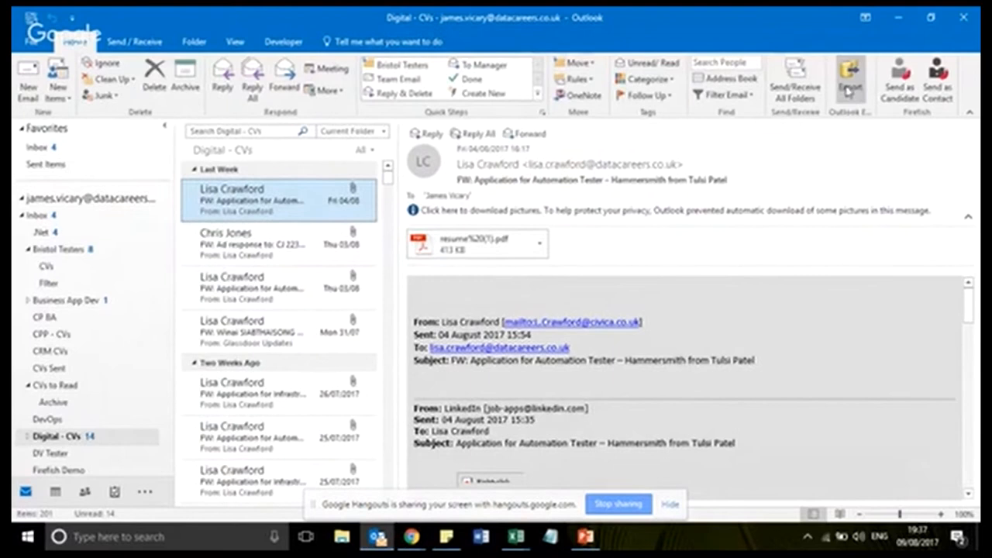
mouse_move(849, 78)
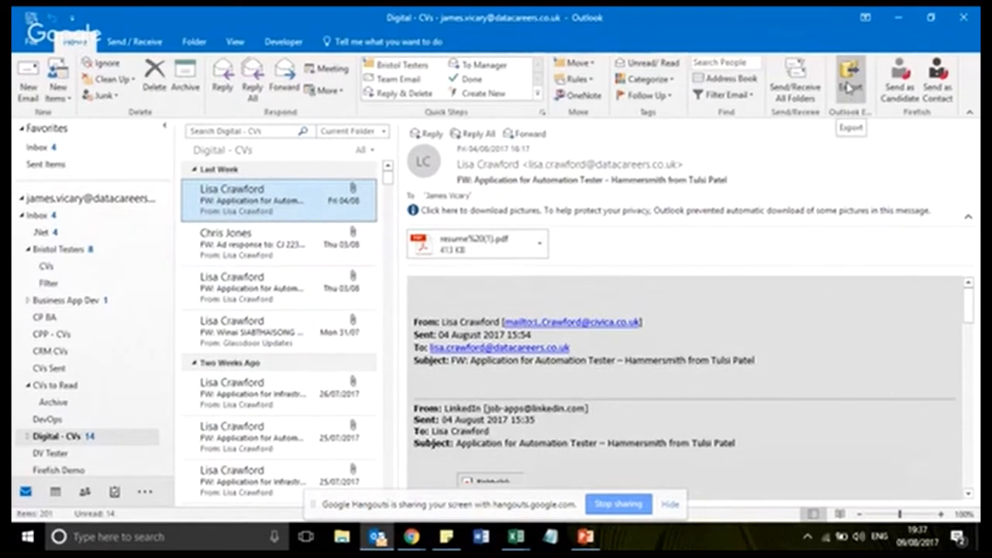
Start the CodeTwo Outlook Export of the Digital - CVs messages without adding extra fields
click(849, 77)
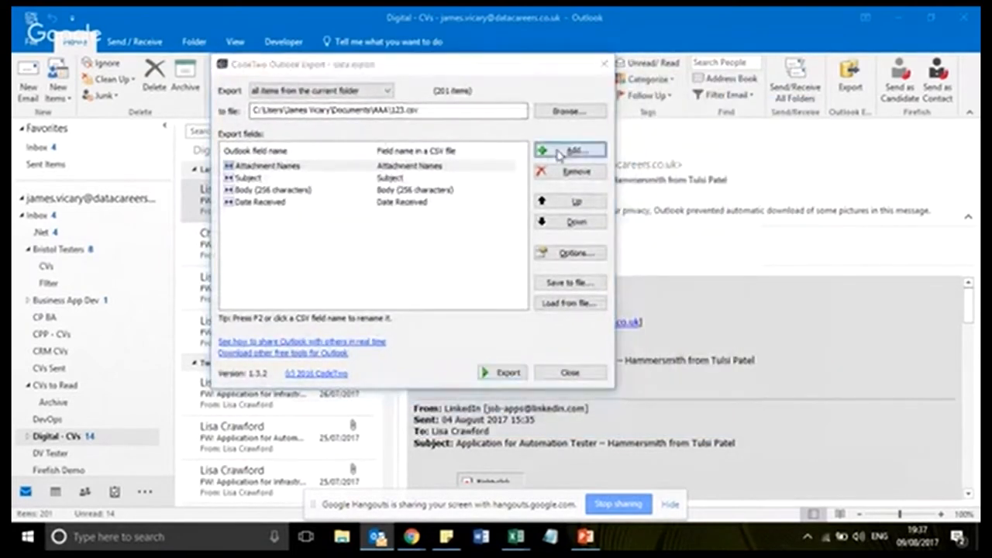
click(570, 148)
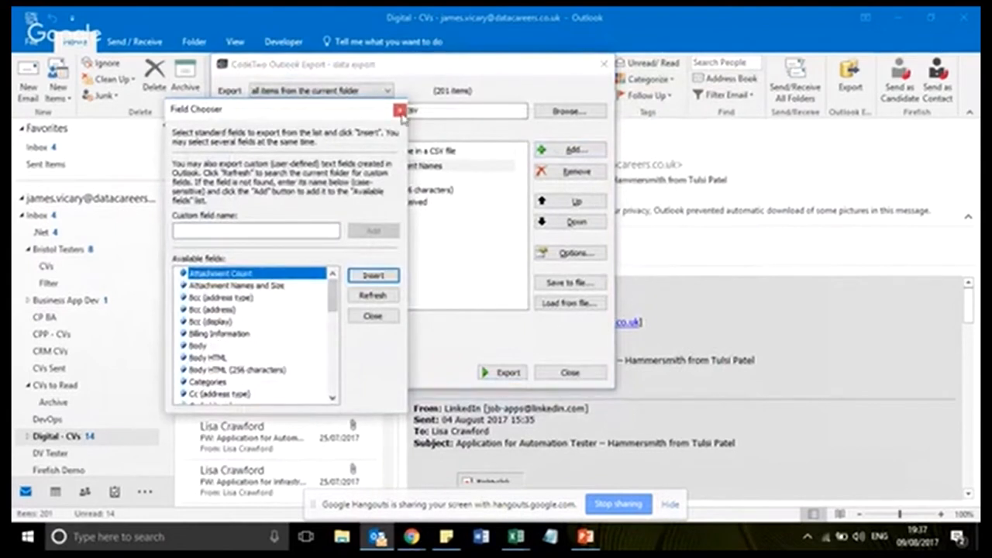
click(400, 109)
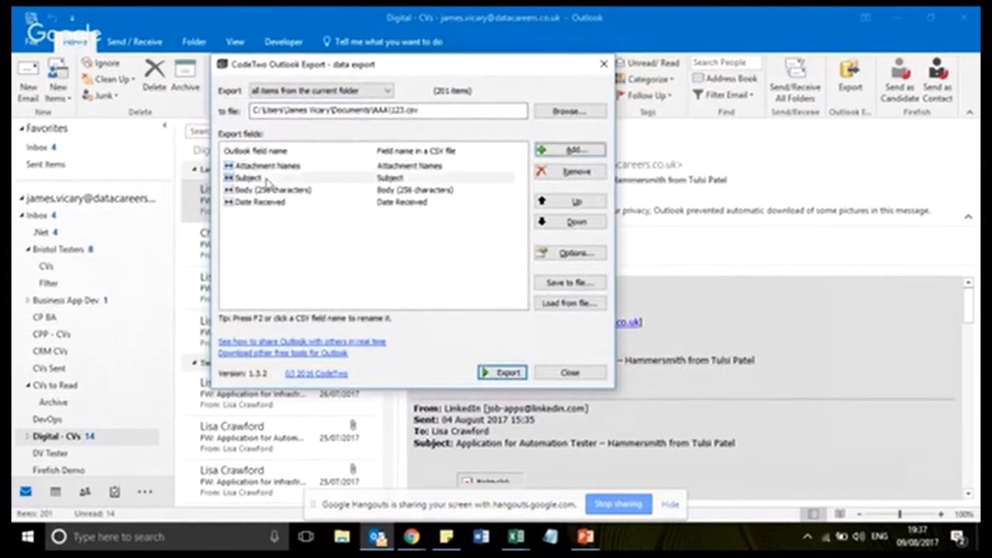
click(261, 202)
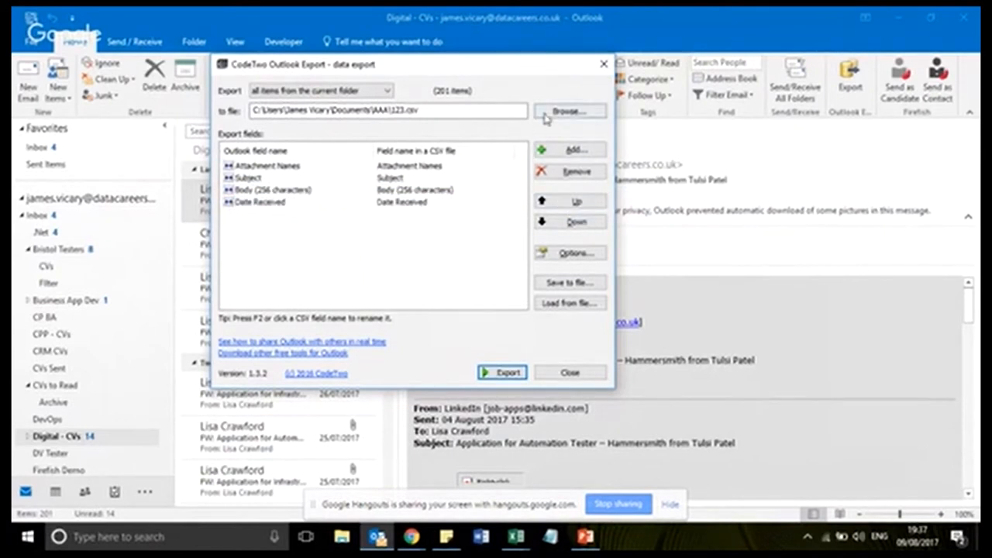
Save the 201 exported emails as 123.csv in the AAA folder, replacing the existing file
click(569, 111)
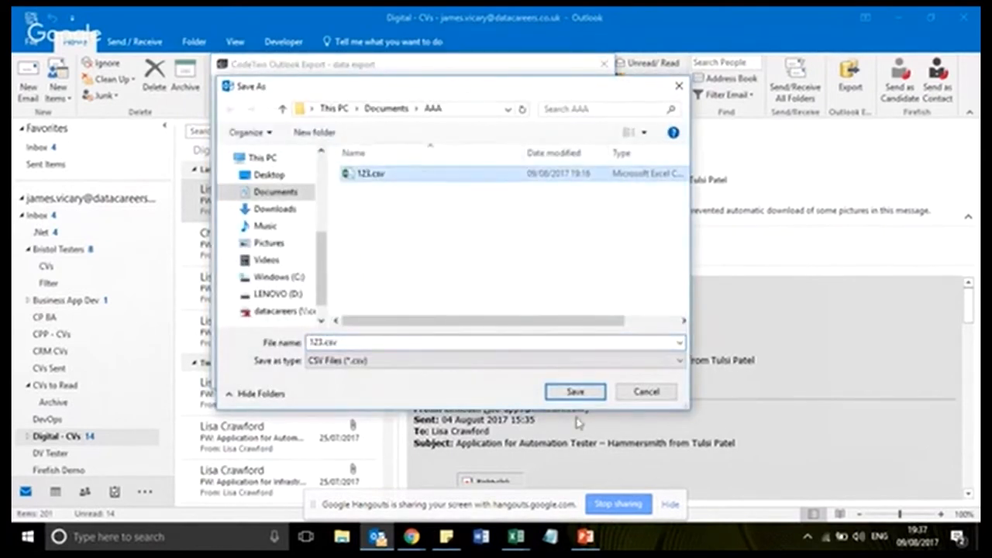
click(574, 391)
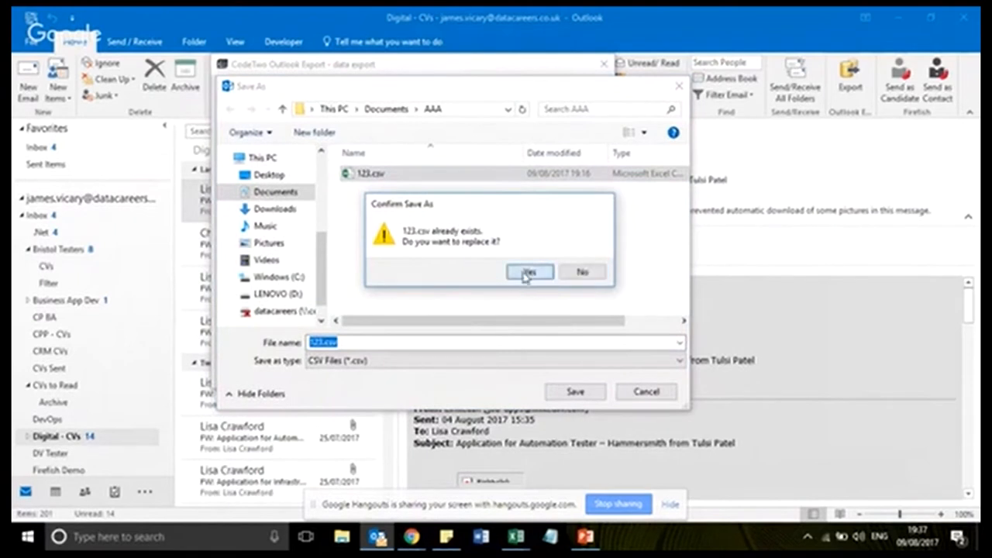
click(530, 272)
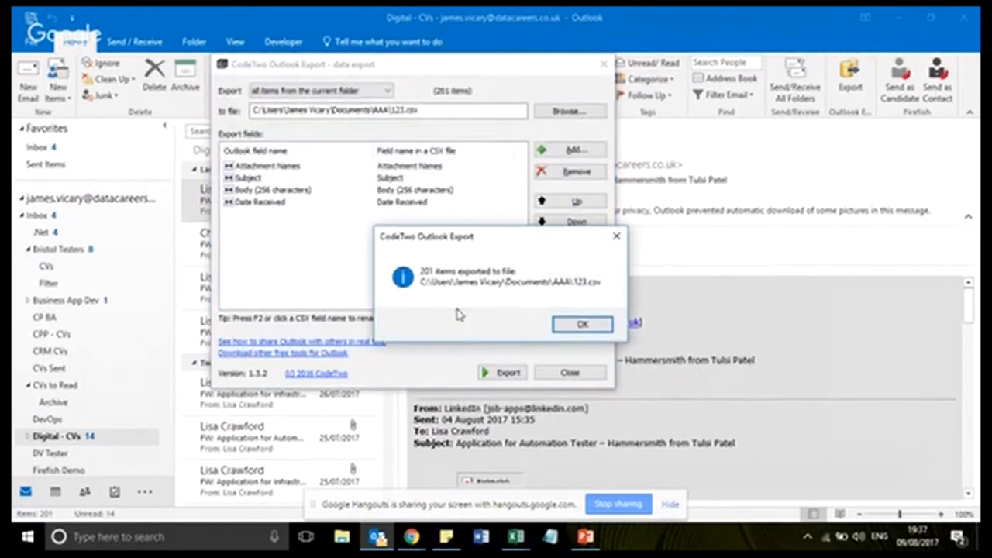
click(581, 324)
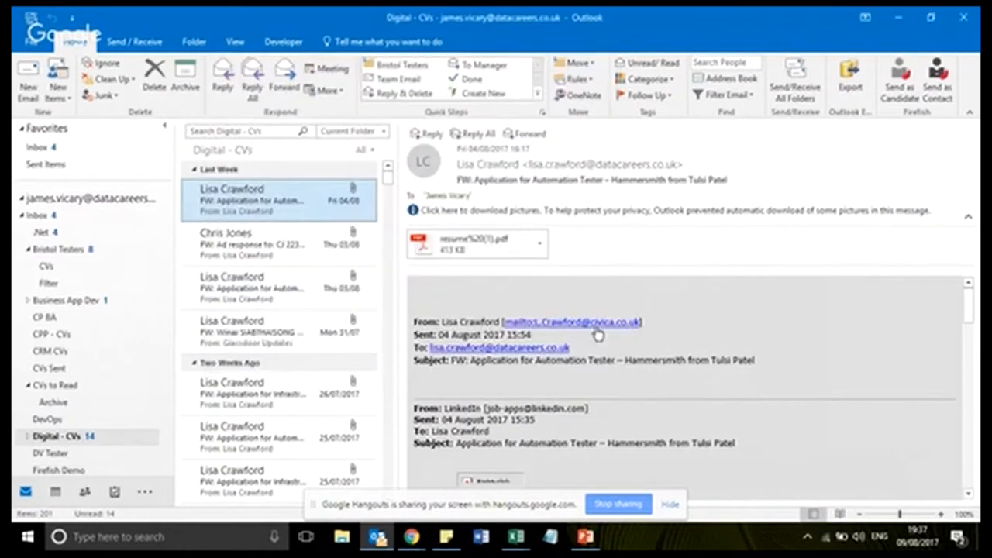
mouse_move(341, 536)
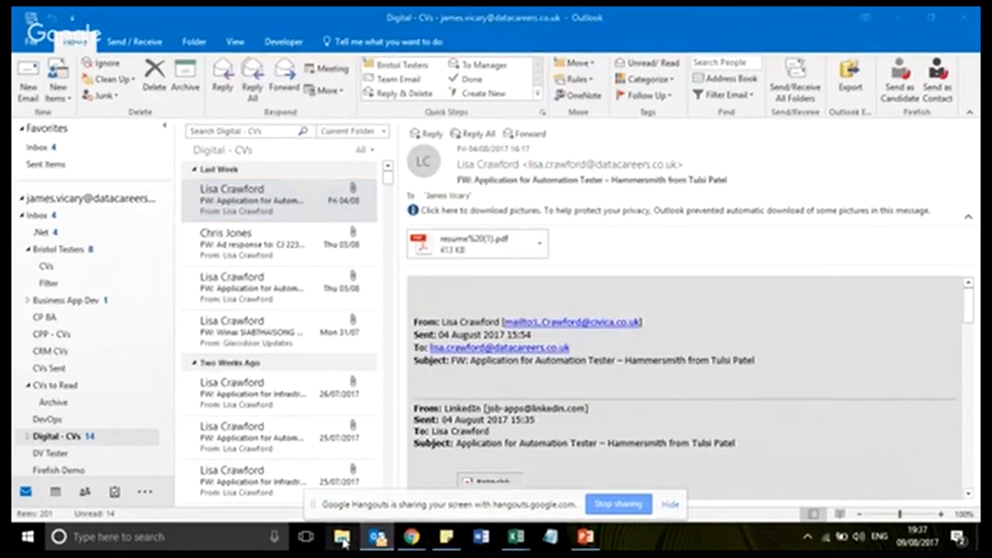
Open 123.csv from Documents > AAA in Excel and widen columns A and B to read the CV subjects
click(341, 536)
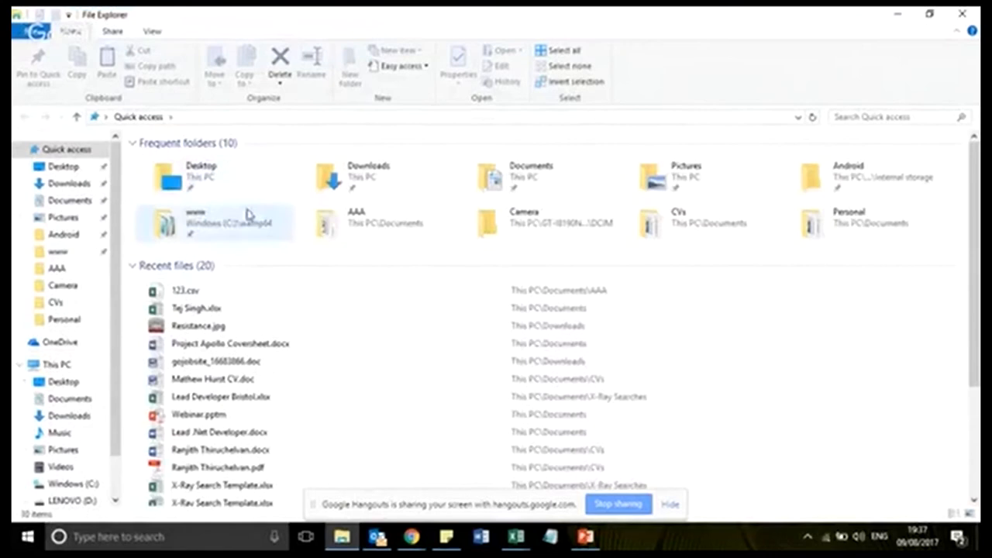
double_click(357, 223)
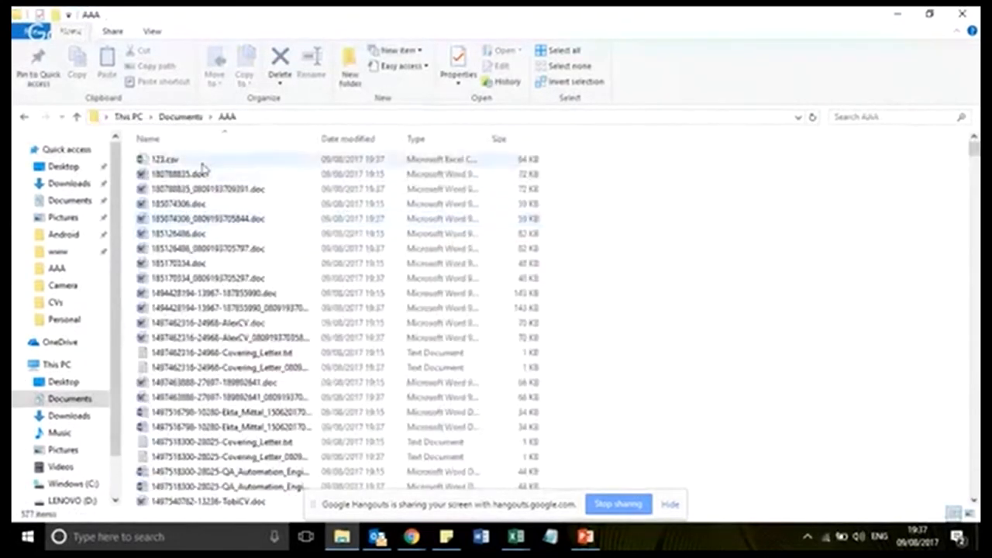
double_click(164, 158)
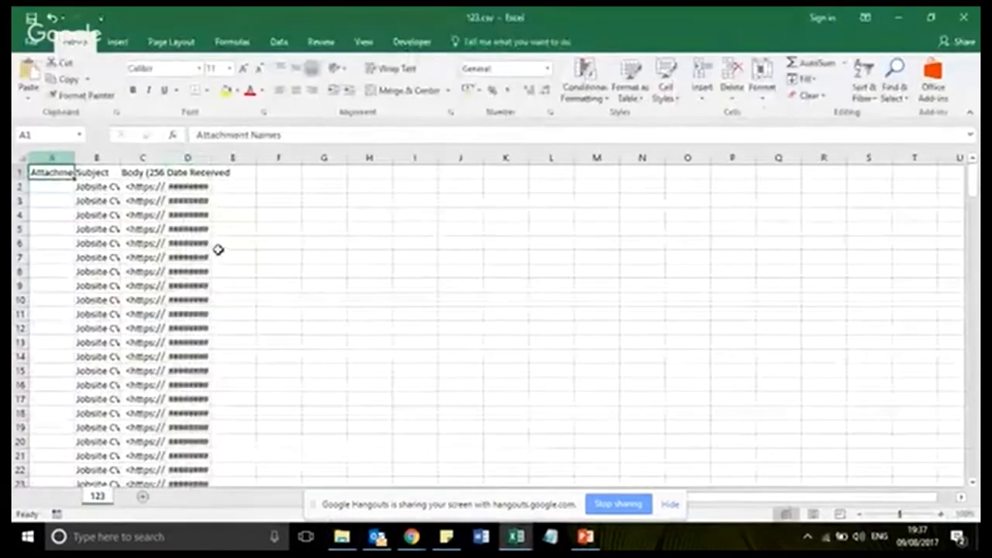
click(51, 242)
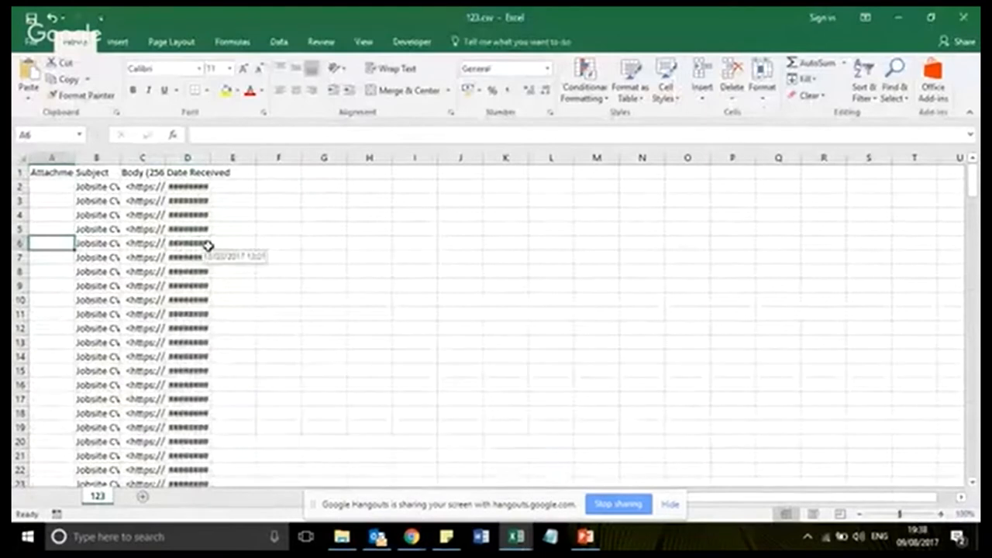
click(51, 156)
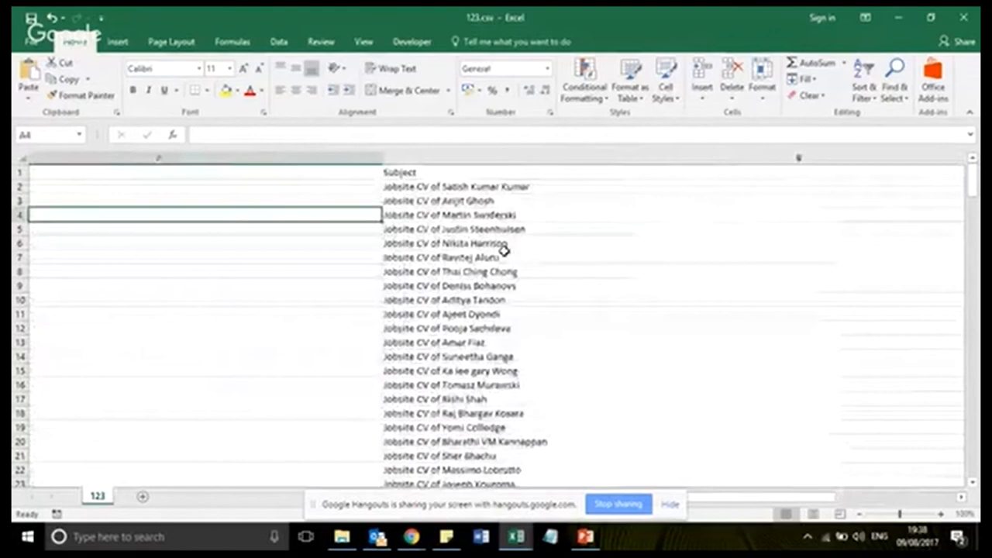
scroll(down, 3)
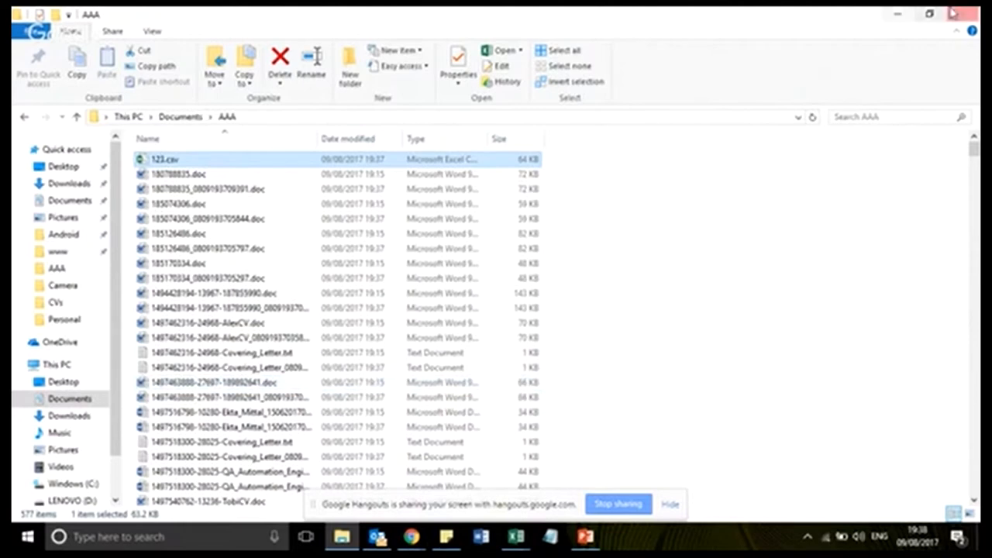
Return to the 'Let's get sociacal!' slideshow slide and bring up the open-windows list
double_click(164, 158)
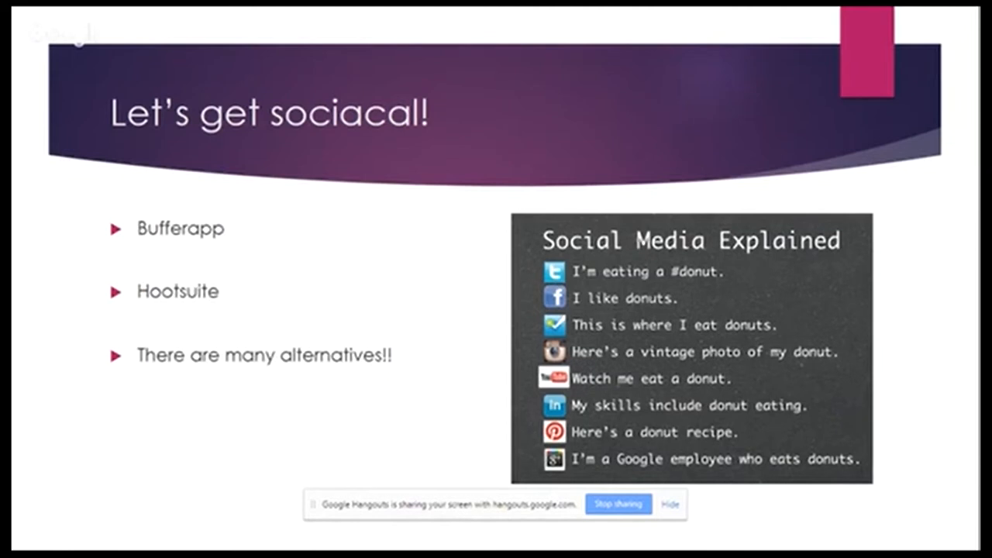
key(alt+tab)
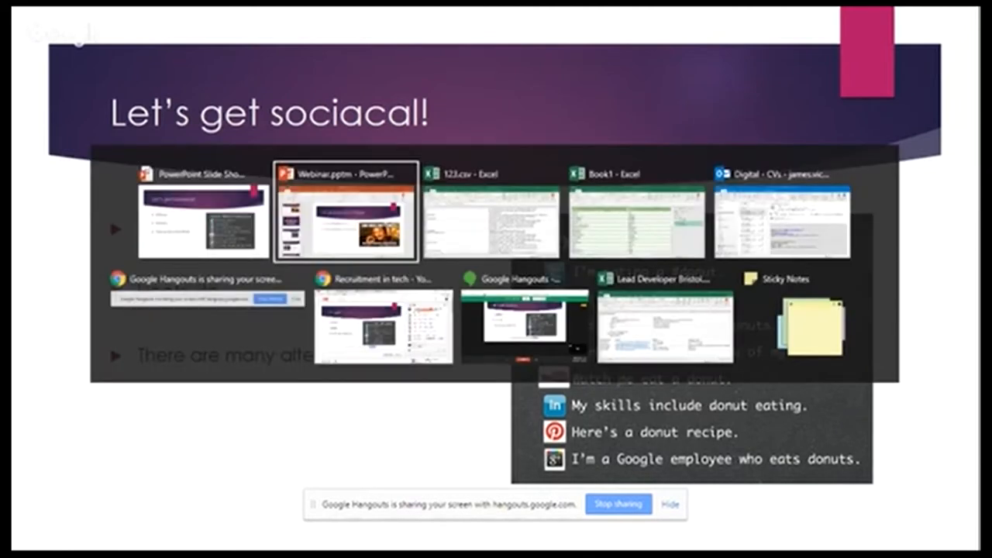
Show the BBC 'Password guru regrets past advice' article in Chrome and start sharing it to Buffer
click(383, 318)
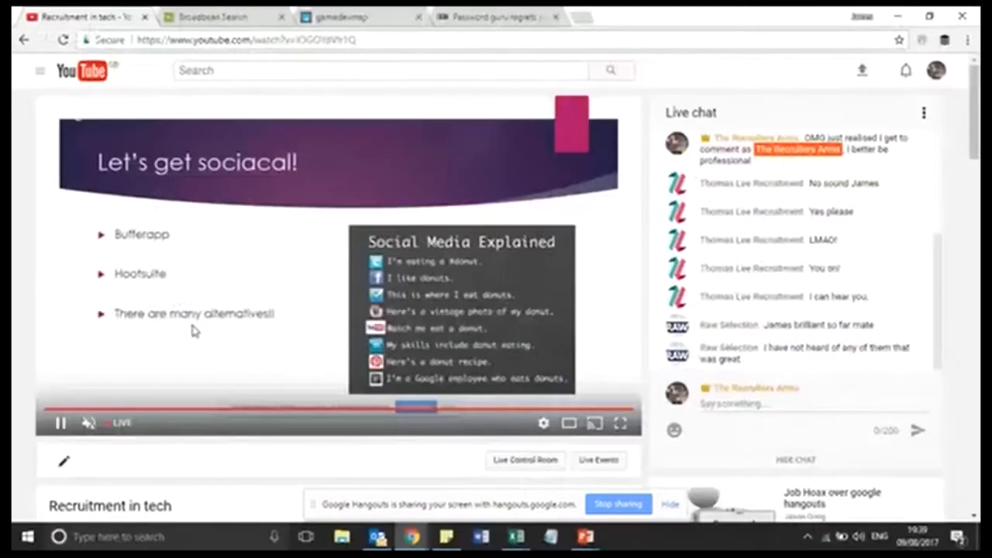
click(495, 16)
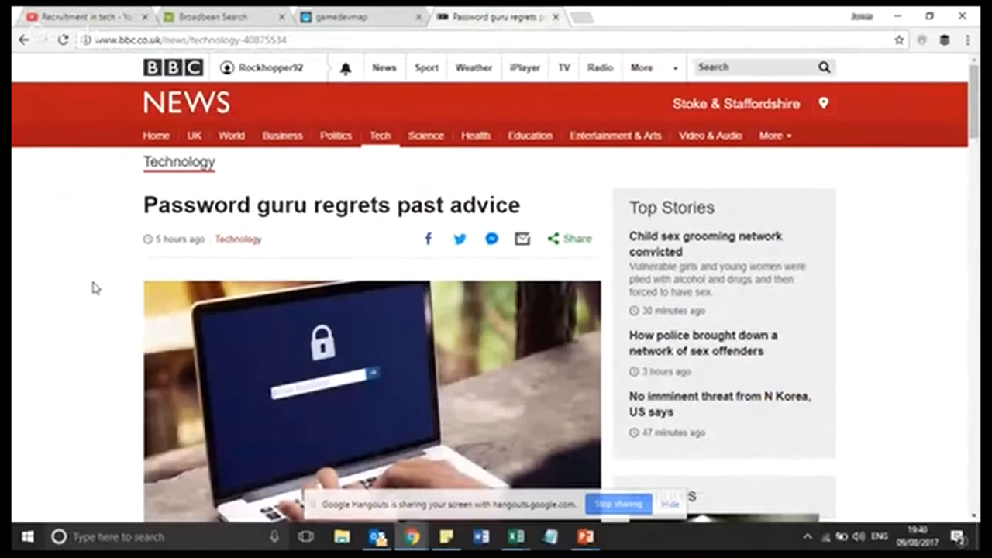
scroll(down, 3)
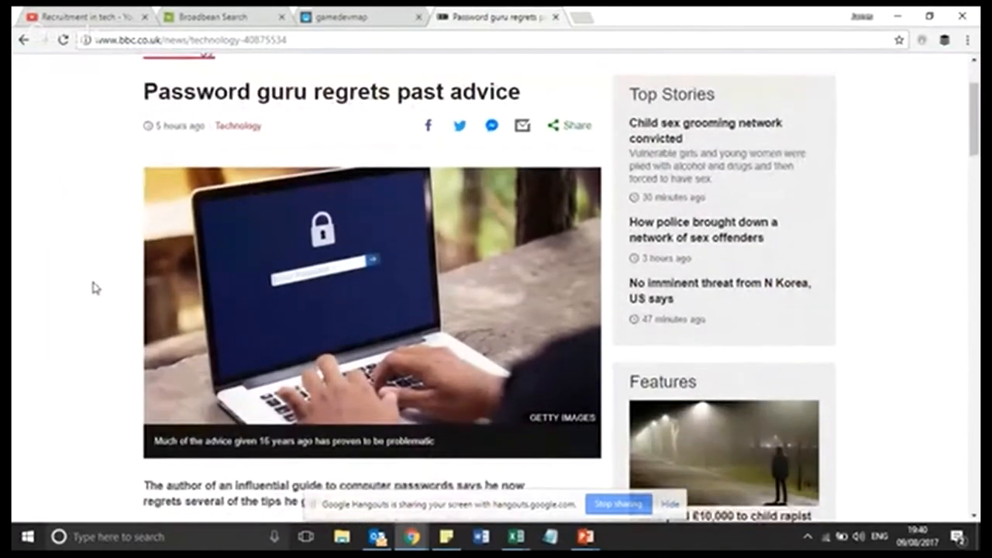
scroll(up, 3)
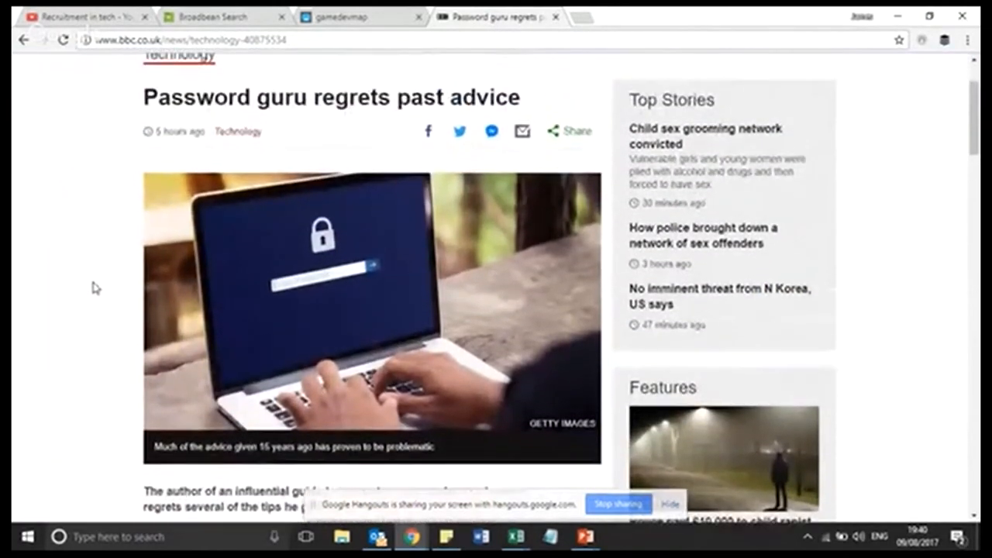
scroll(up, 3)
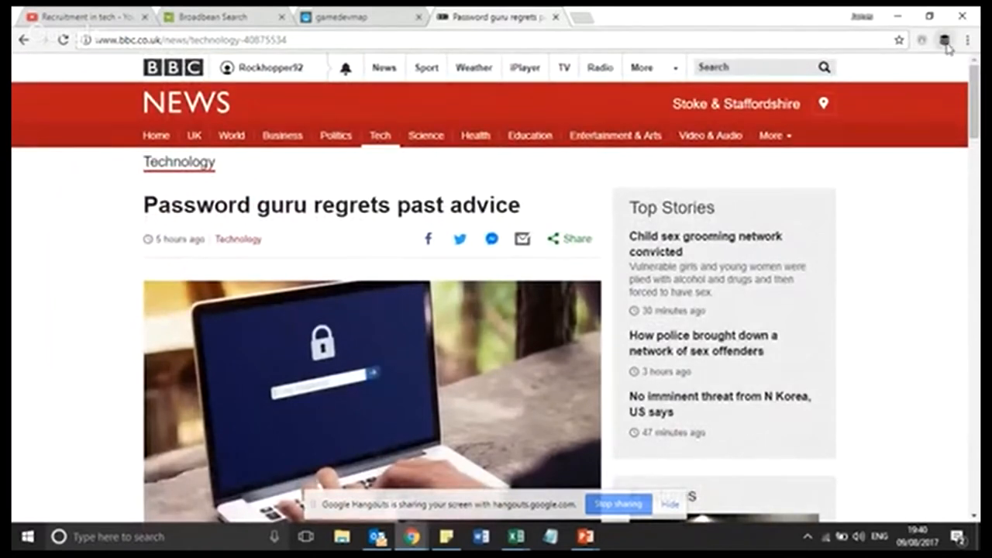
click(943, 41)
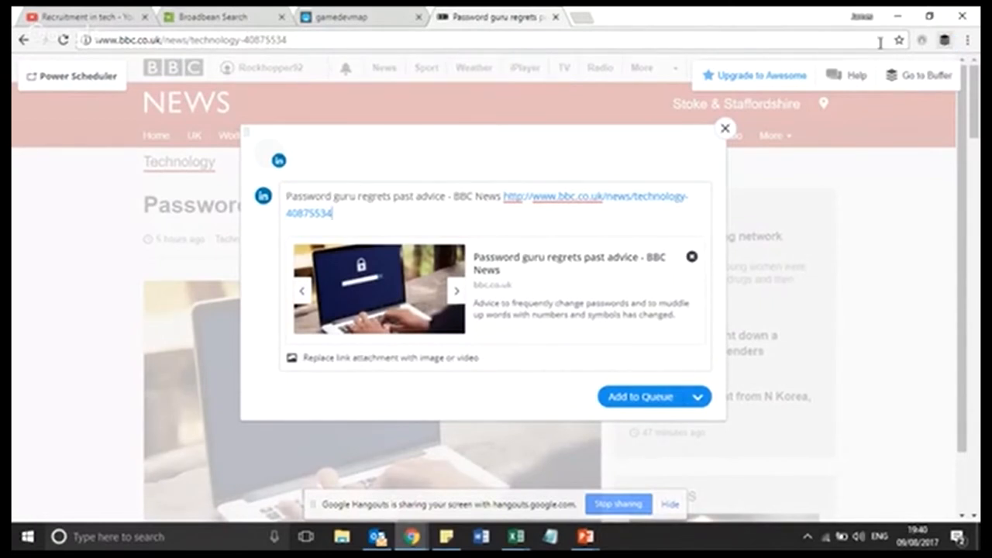
mouse_move(344, 167)
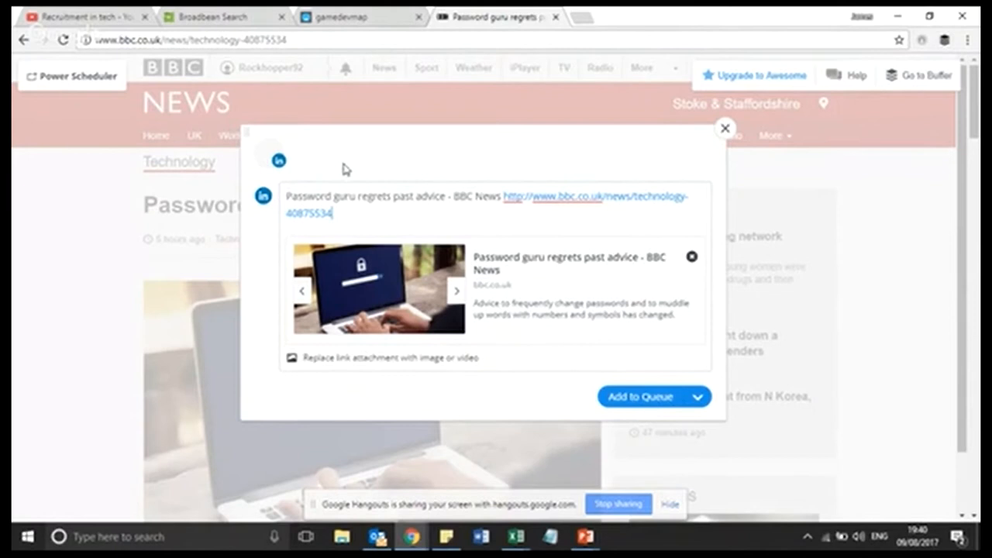
mouse_move(353, 181)
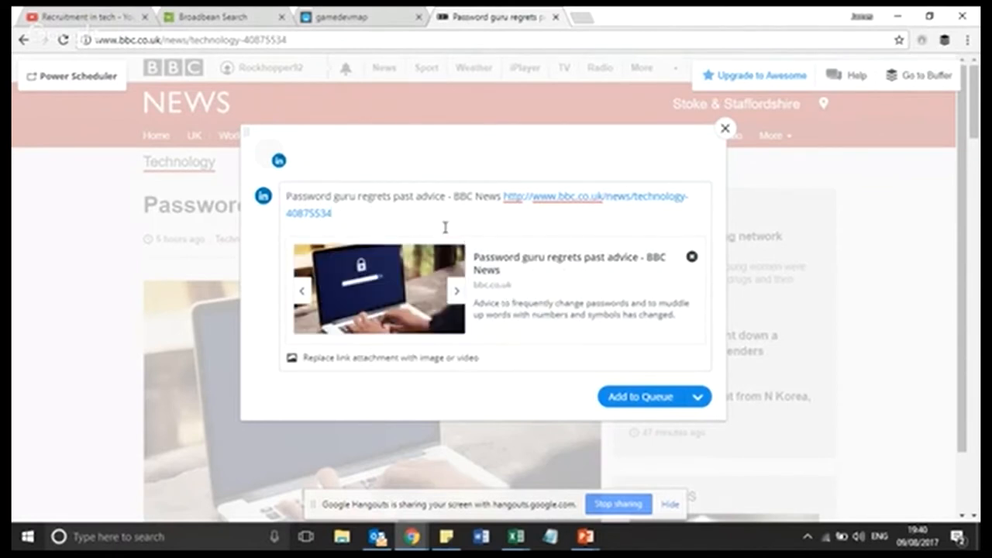
mouse_move(344, 223)
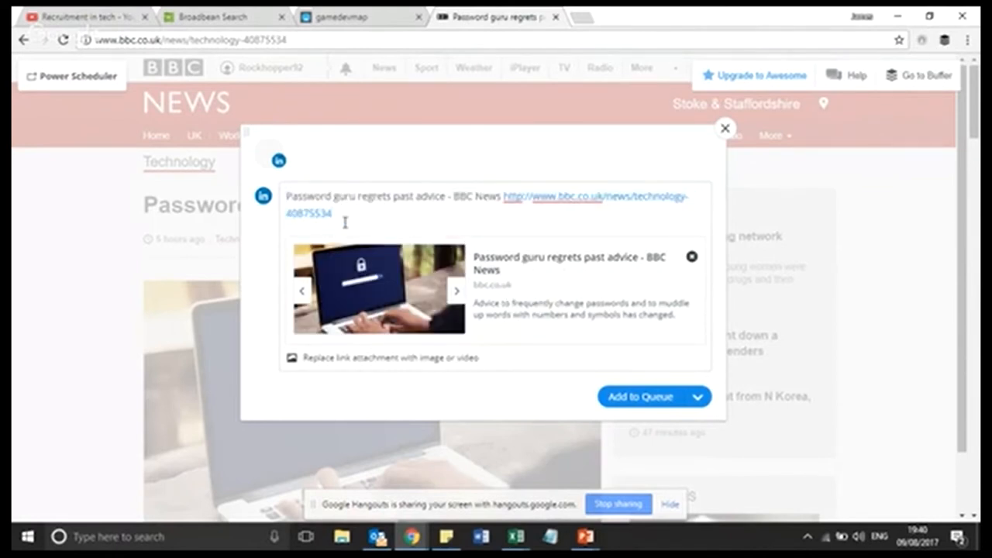
mouse_move(617, 406)
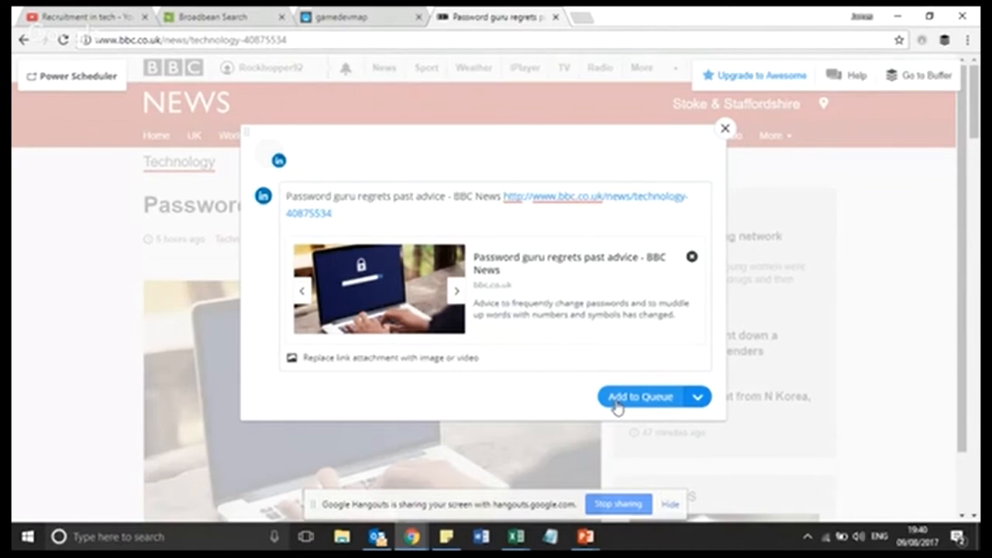
mouse_move(649, 404)
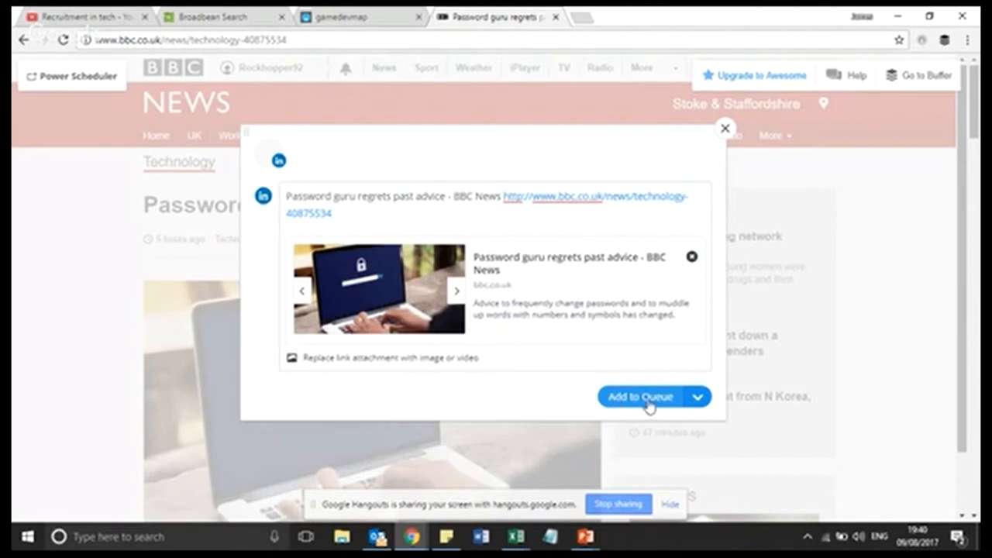
Publish the BBC article to LinkedIn via Share Now and close the Buffer window after success
click(697, 396)
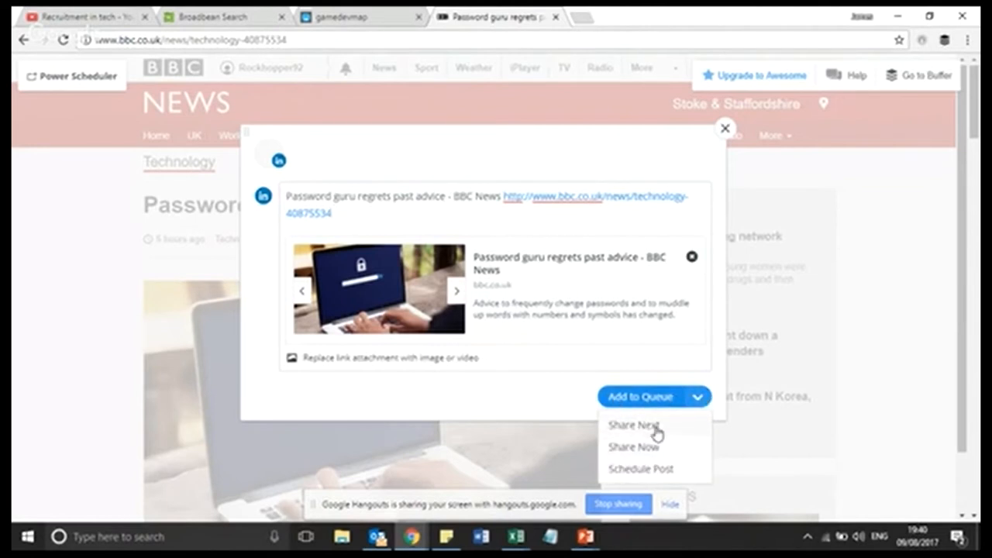
mouse_move(616, 456)
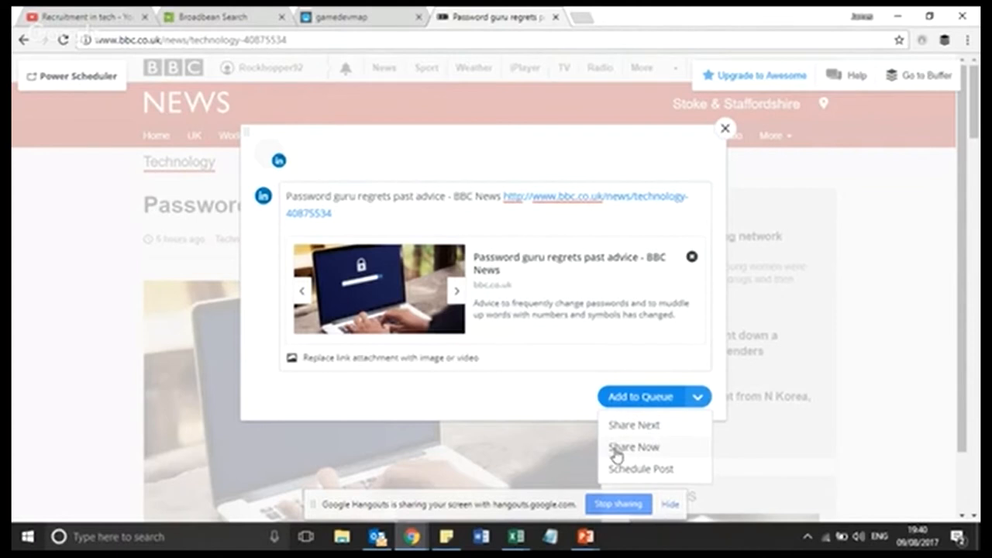
click(633, 446)
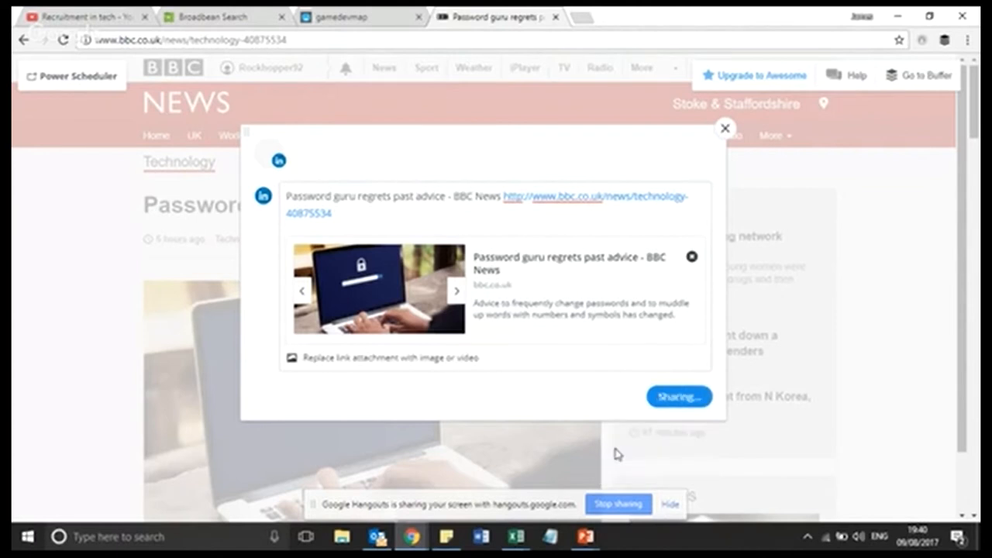
click(679, 397)
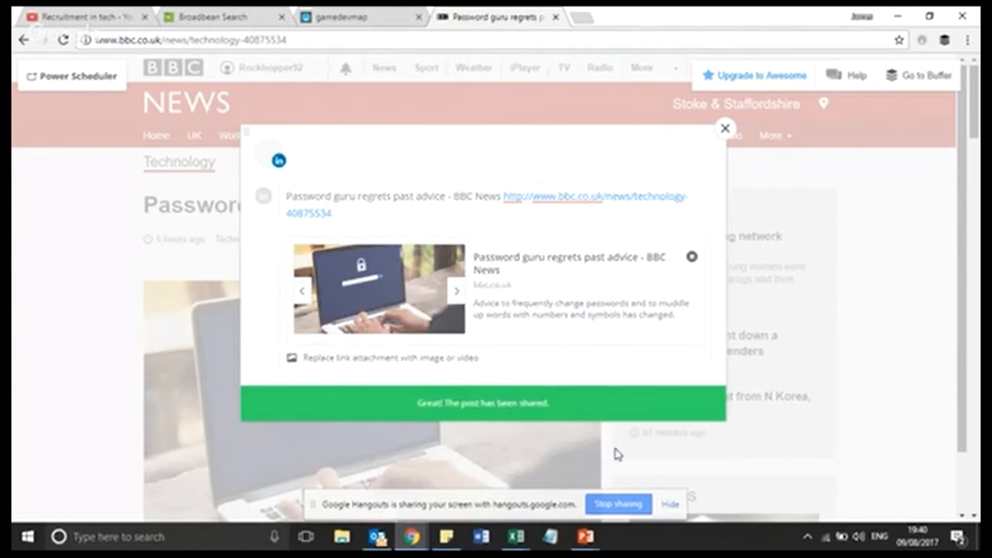
click(724, 127)
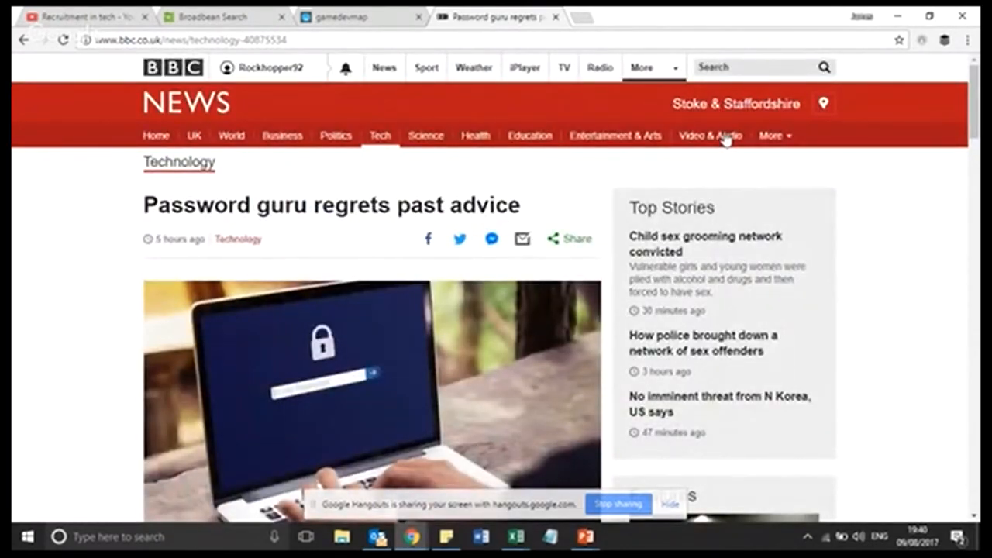
mouse_move(583, 537)
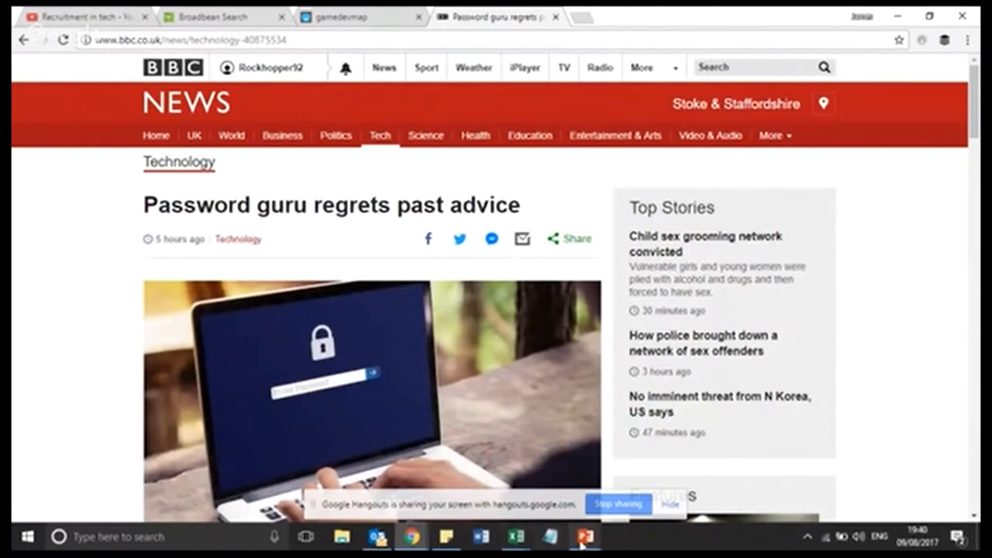
click(584, 536)
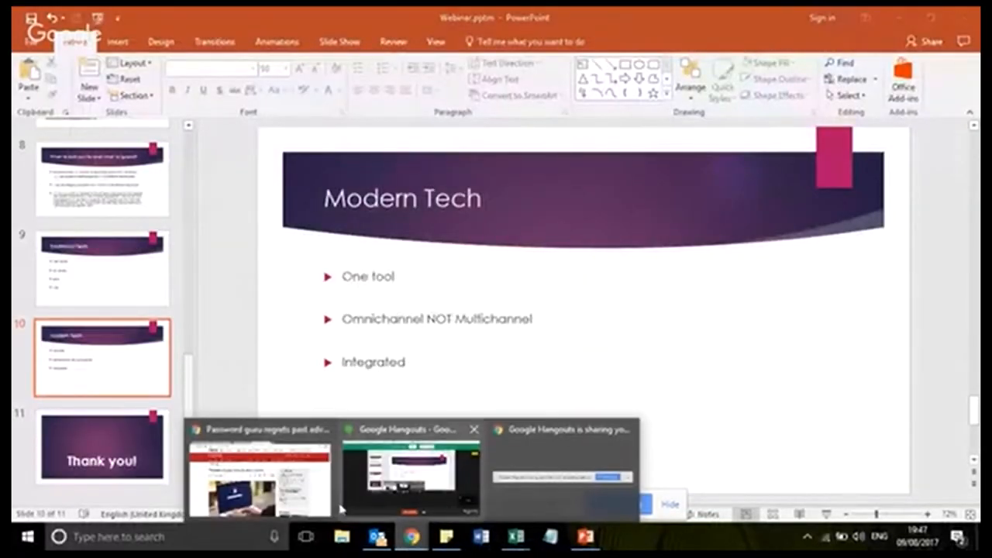
Narrow the Broadbean C# candidate search to the location Bristol, England
click(410, 473)
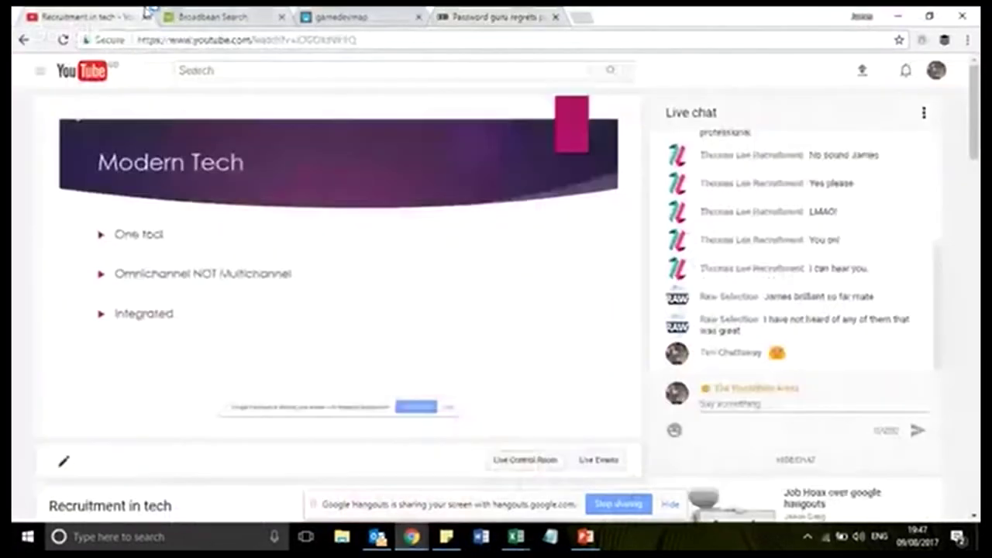
click(209, 16)
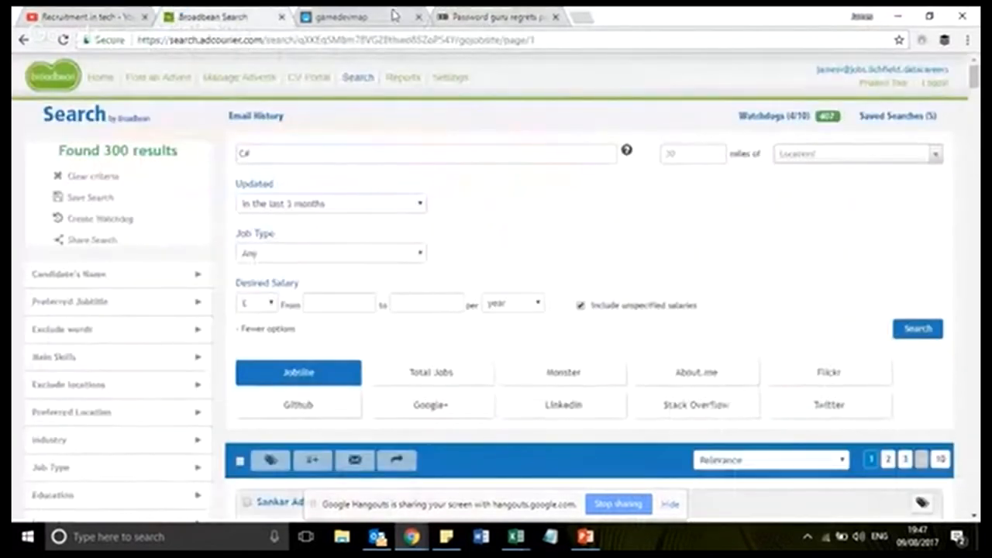
mouse_move(727, 208)
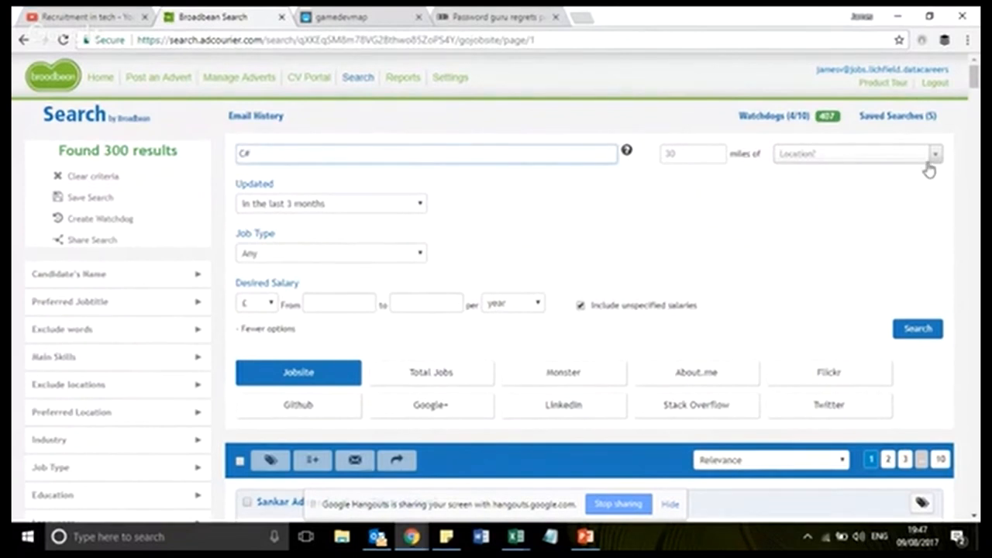
mouse_move(840, 160)
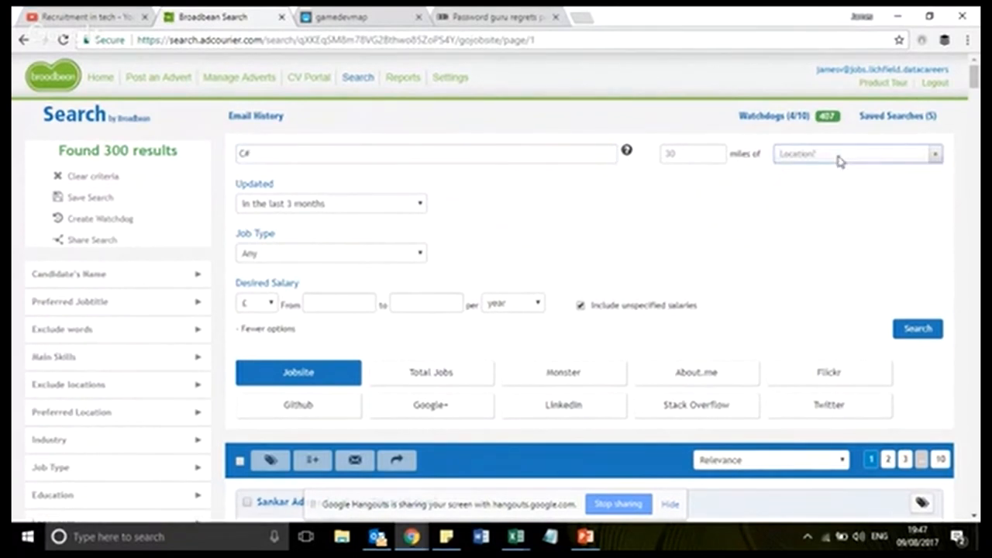
text(bristol)
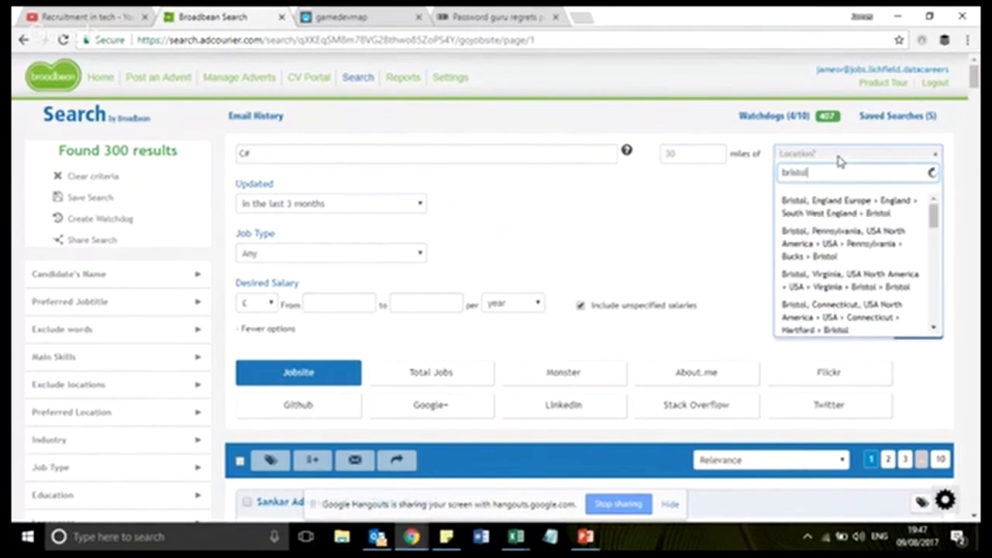
scroll(down, 3)
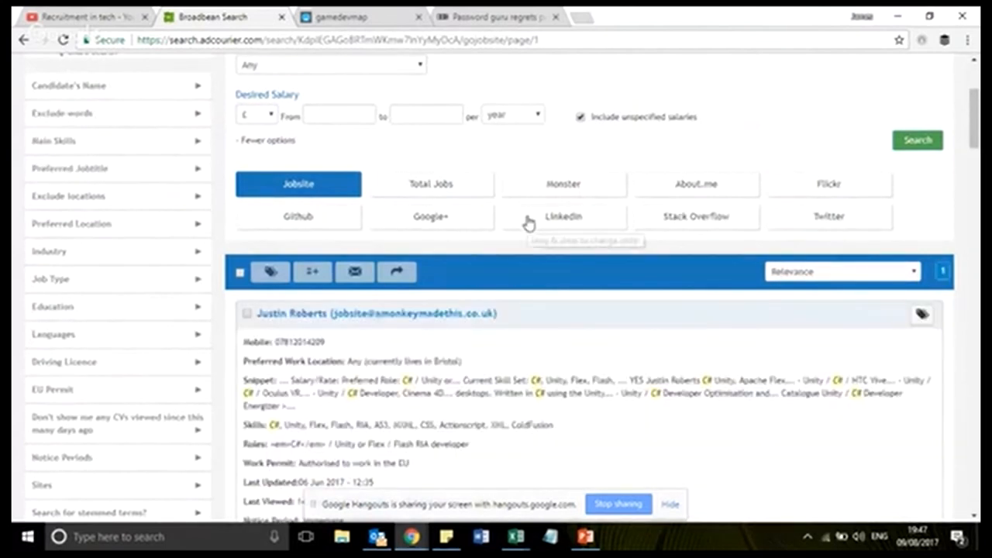
Switch the Bristol C# search to the LinkedIn channel and browse its 824 candidate results
click(564, 217)
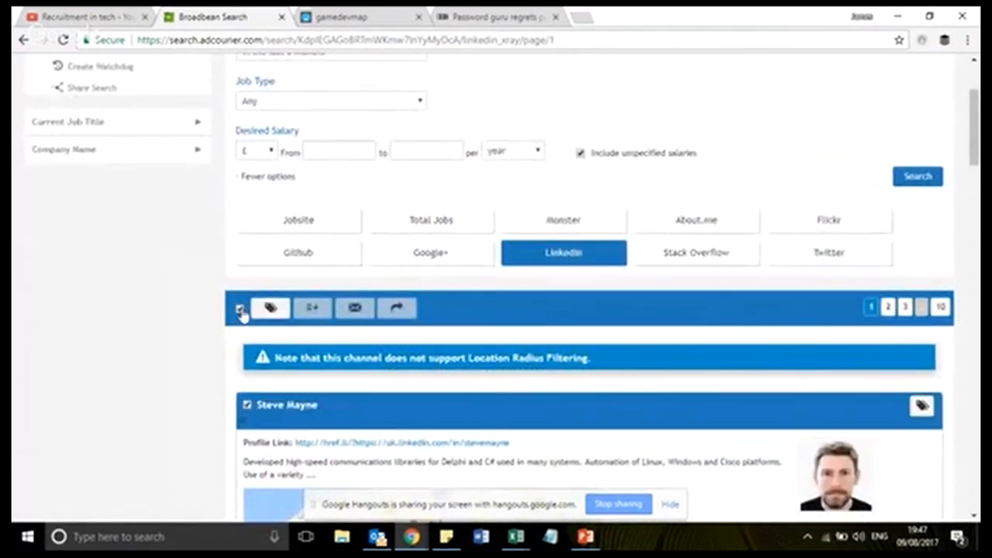
mouse_move(396, 307)
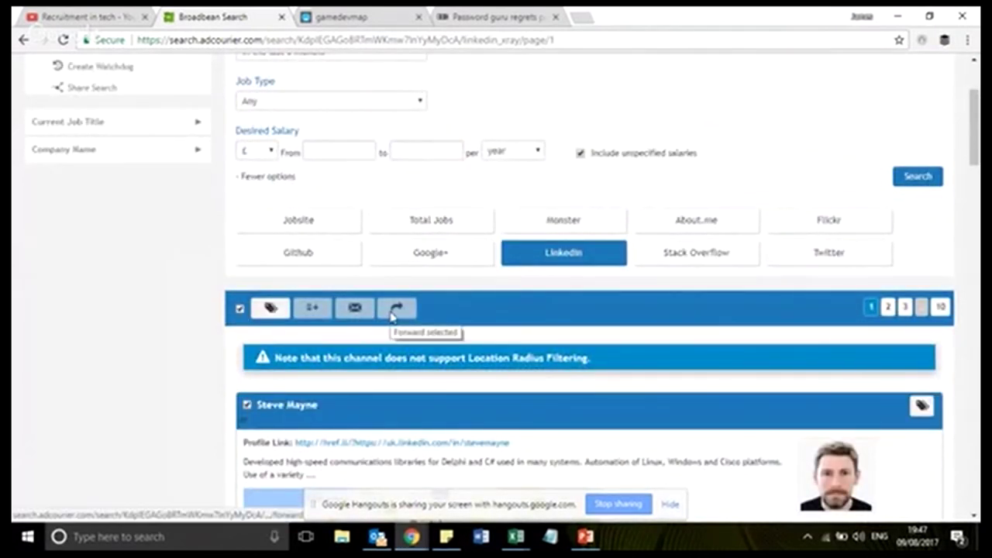
mouse_move(910, 237)
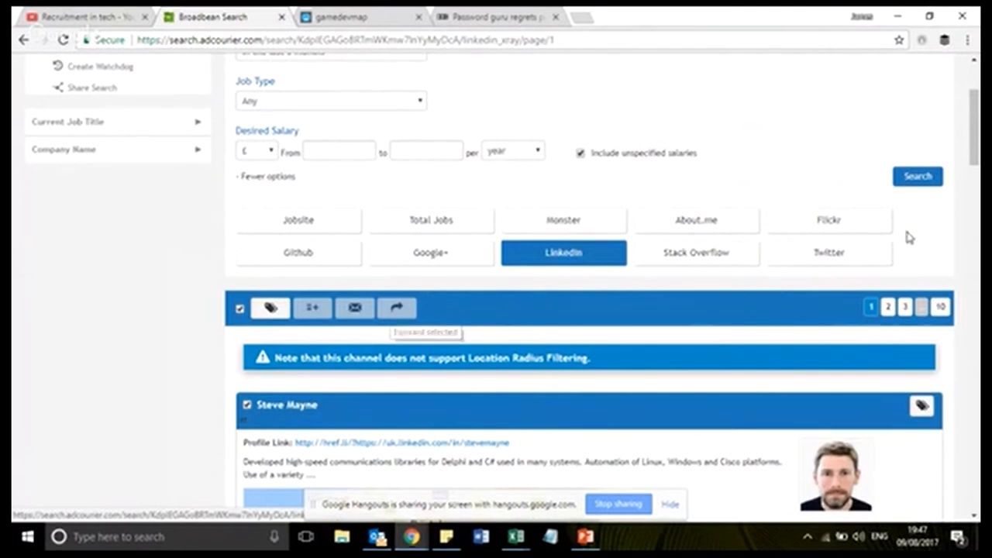
scroll(down, 3)
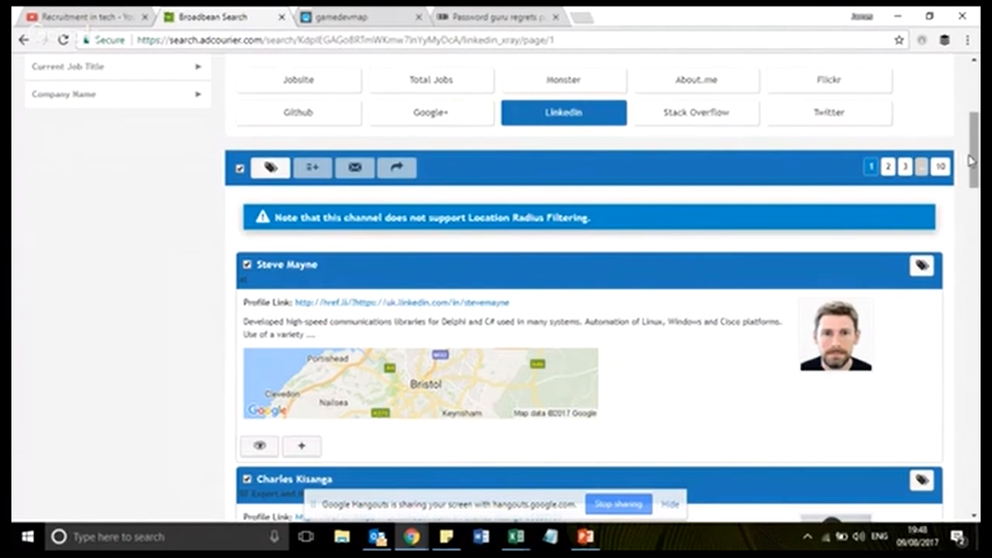
scroll(up, 3)
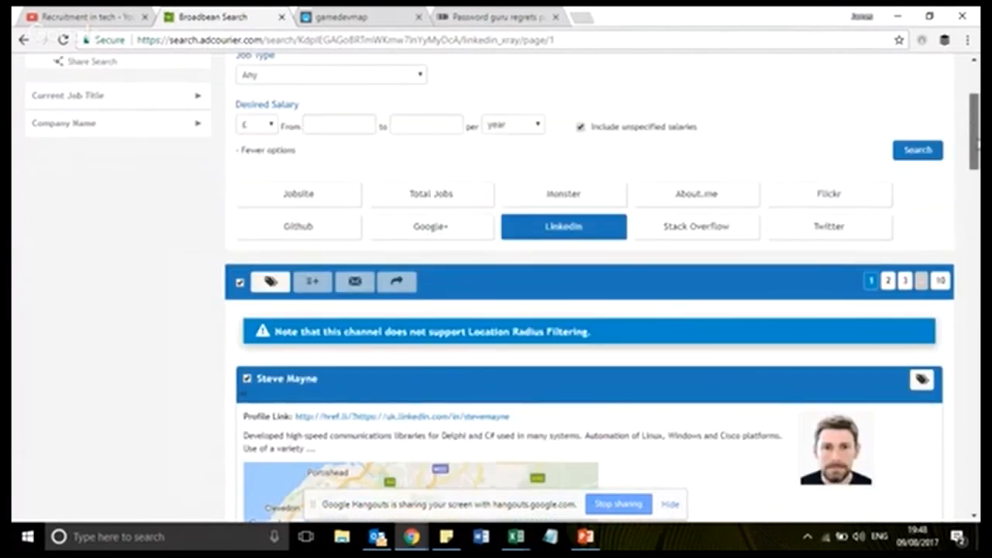
scroll(up, 3)
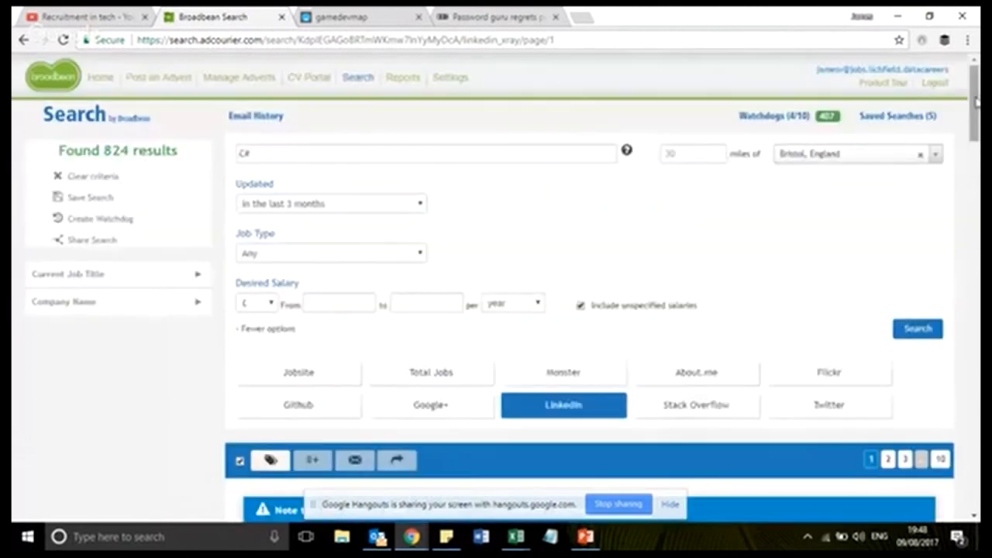
mouse_move(648, 105)
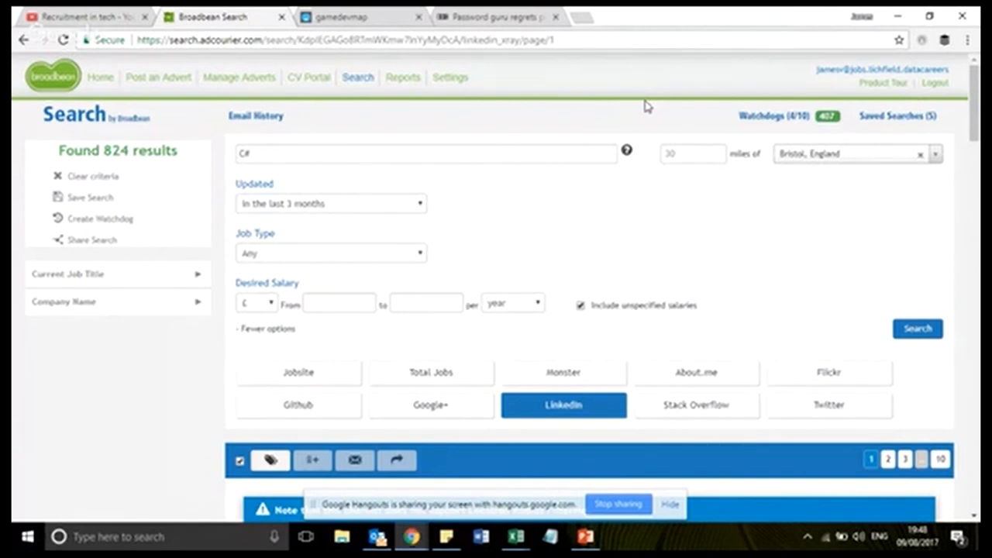
mouse_move(264, 12)
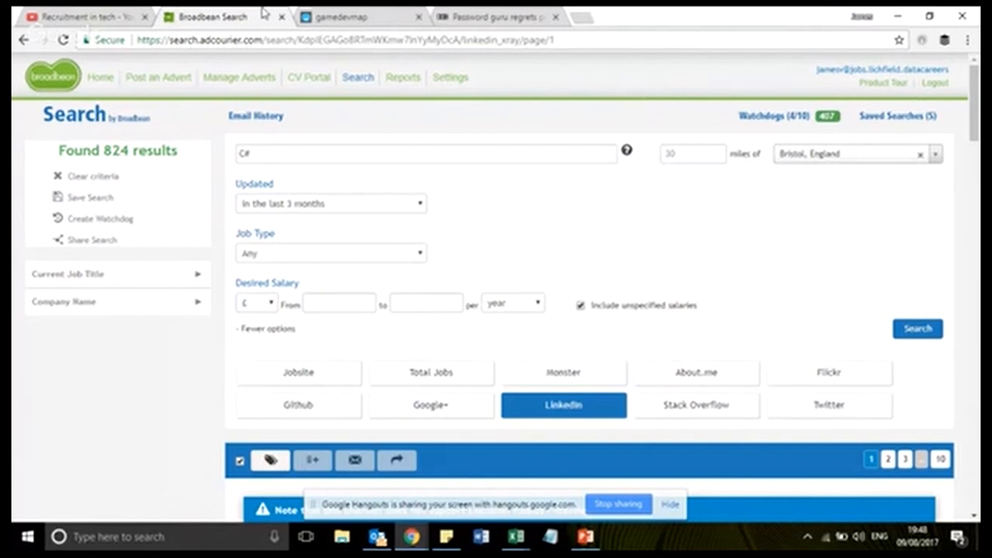
Return to the Recruitment in tech YouTube live stream and its live chat
click(77, 15)
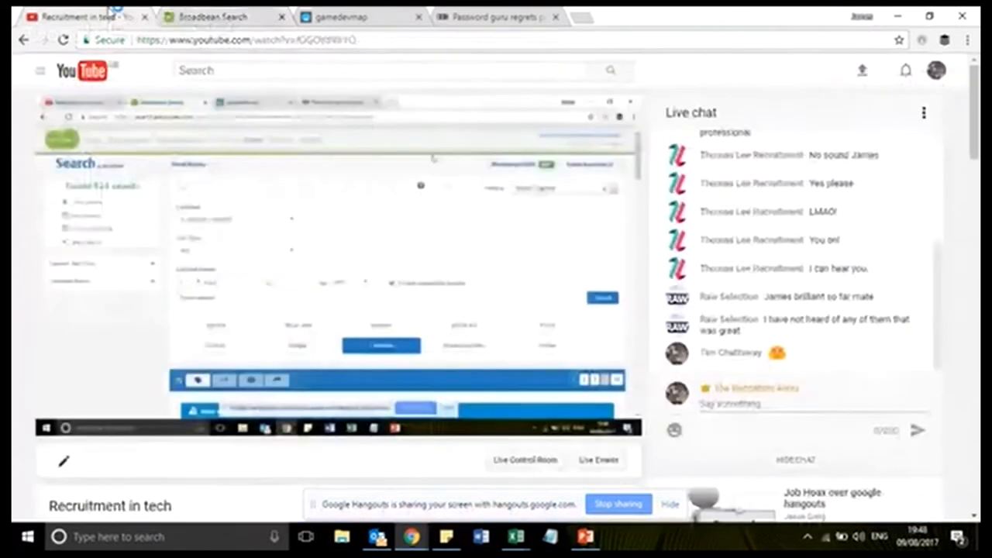